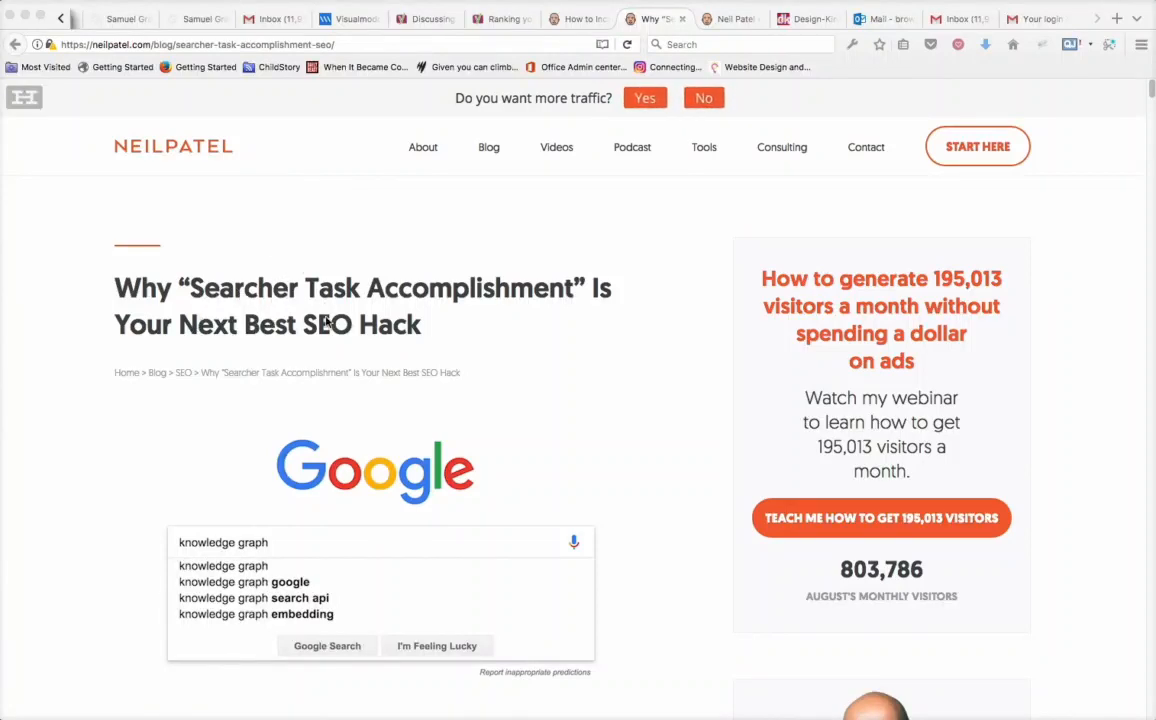
Scroll the Neil Patel SEO article and check its connection security panel reporting insecure parts.
scroll(down, 3)
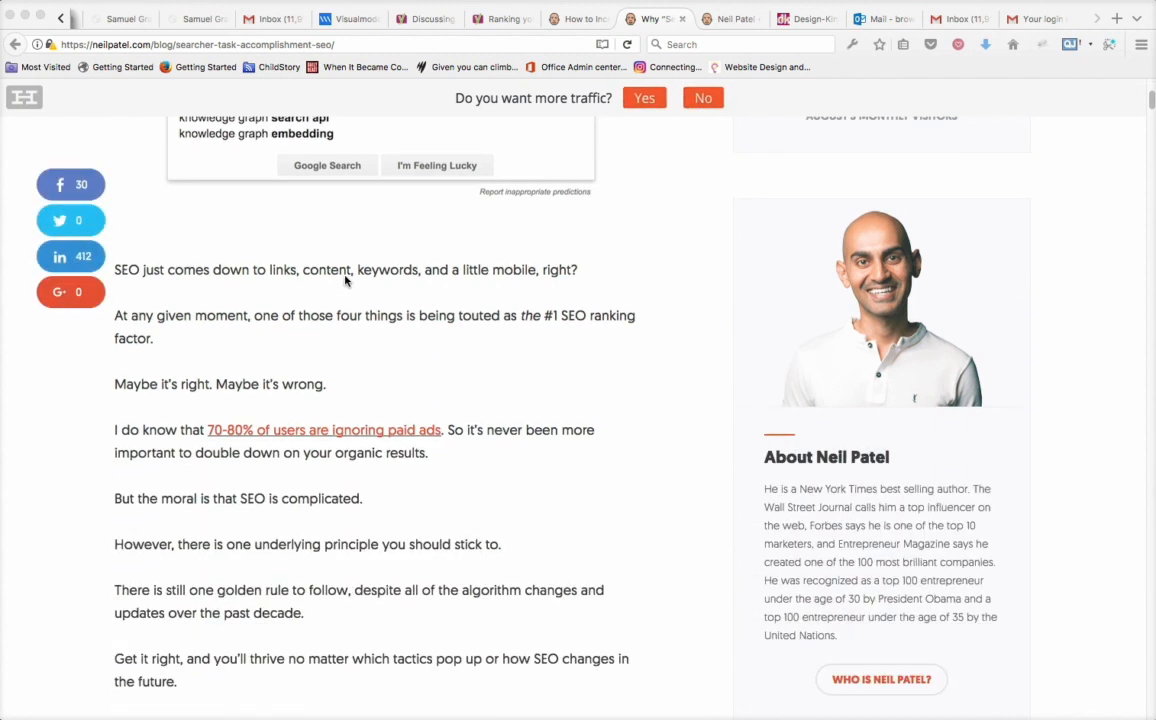
scroll(down, 3)
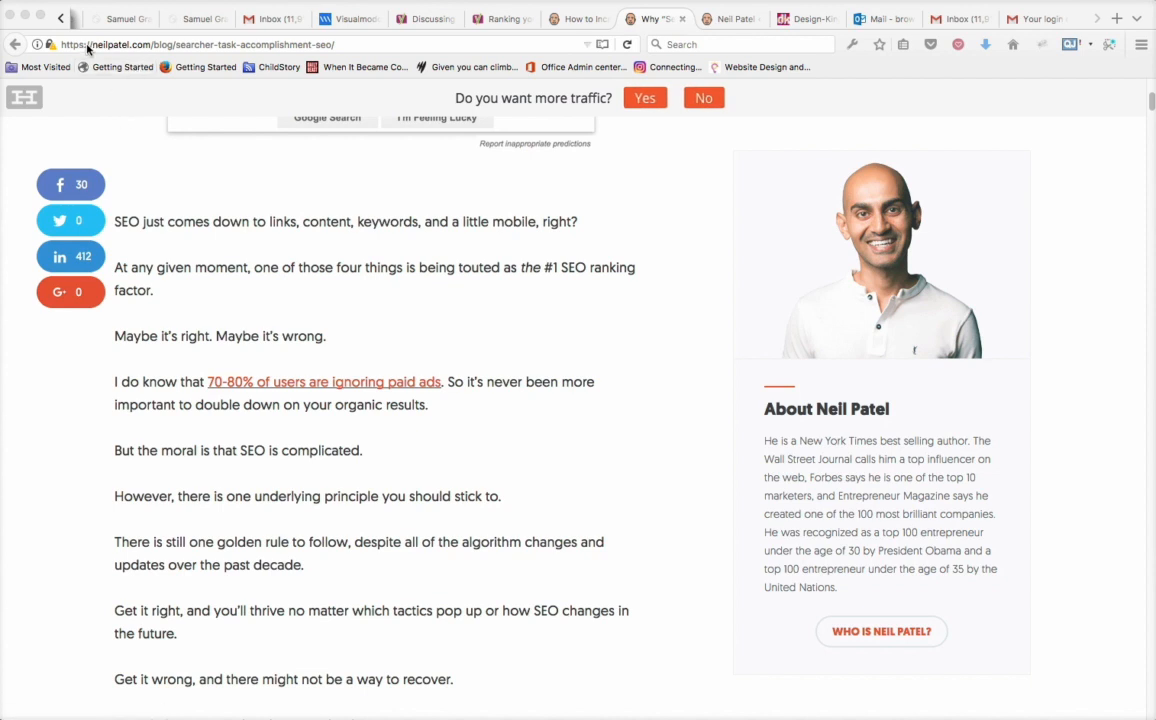
click(37, 44)
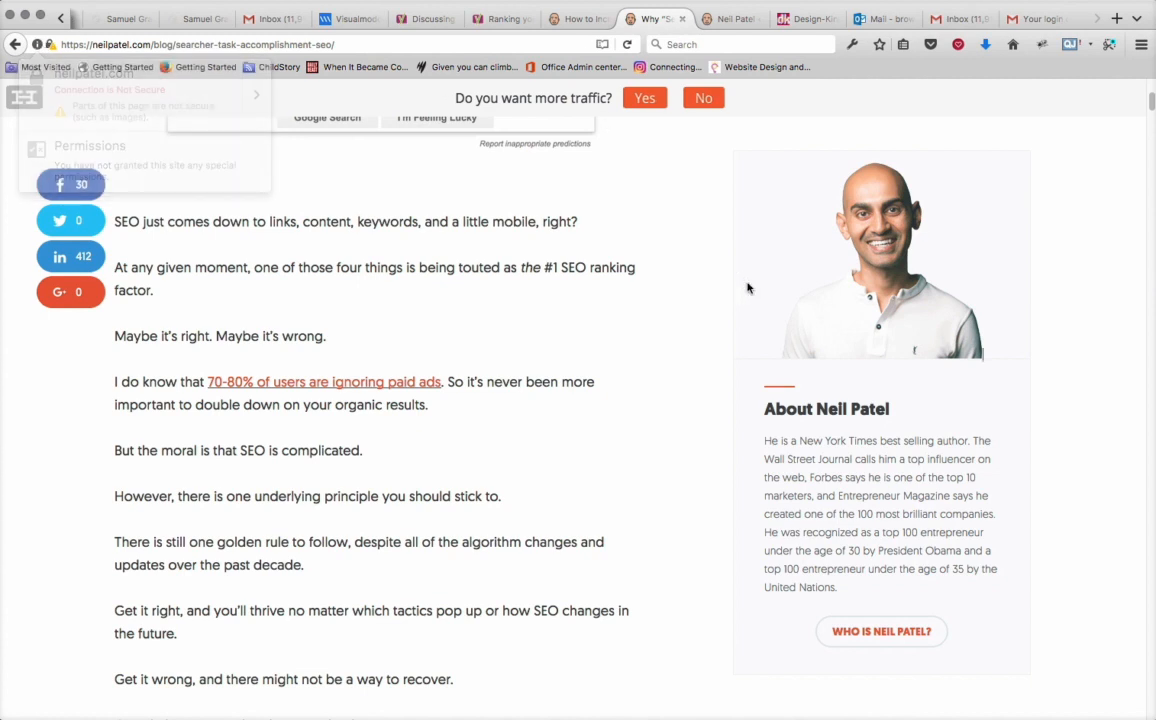
click(805, 18)
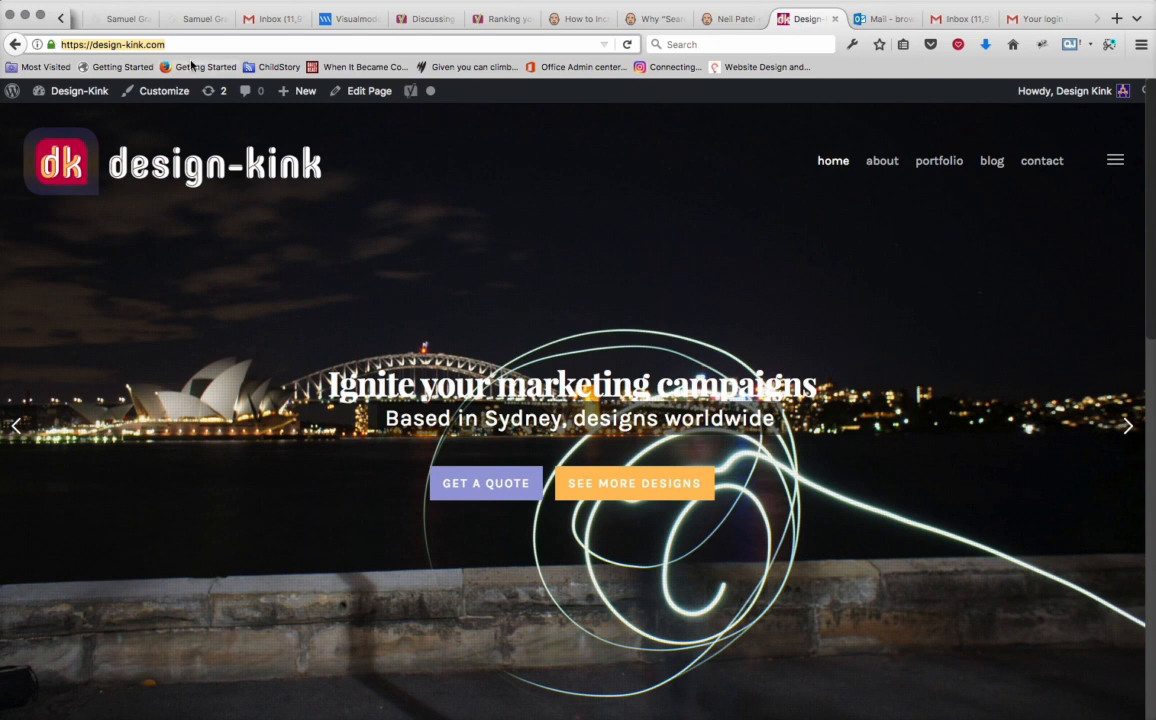
mouse_move(80, 58)
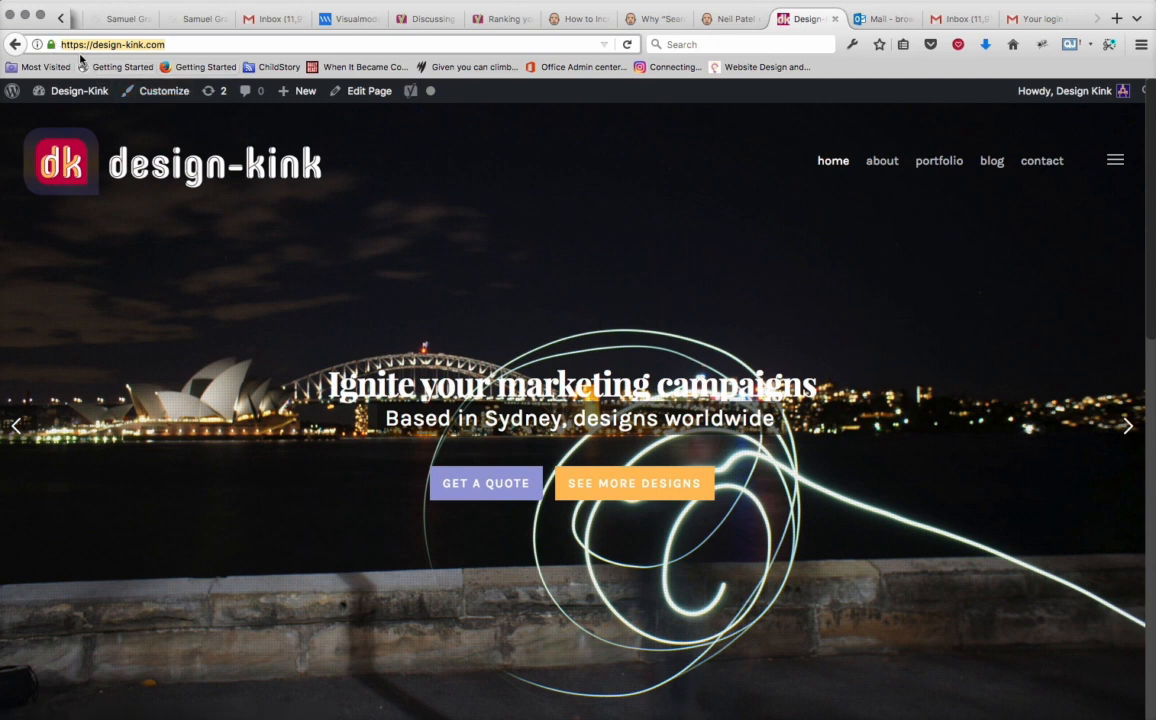
mouse_move(57, 54)
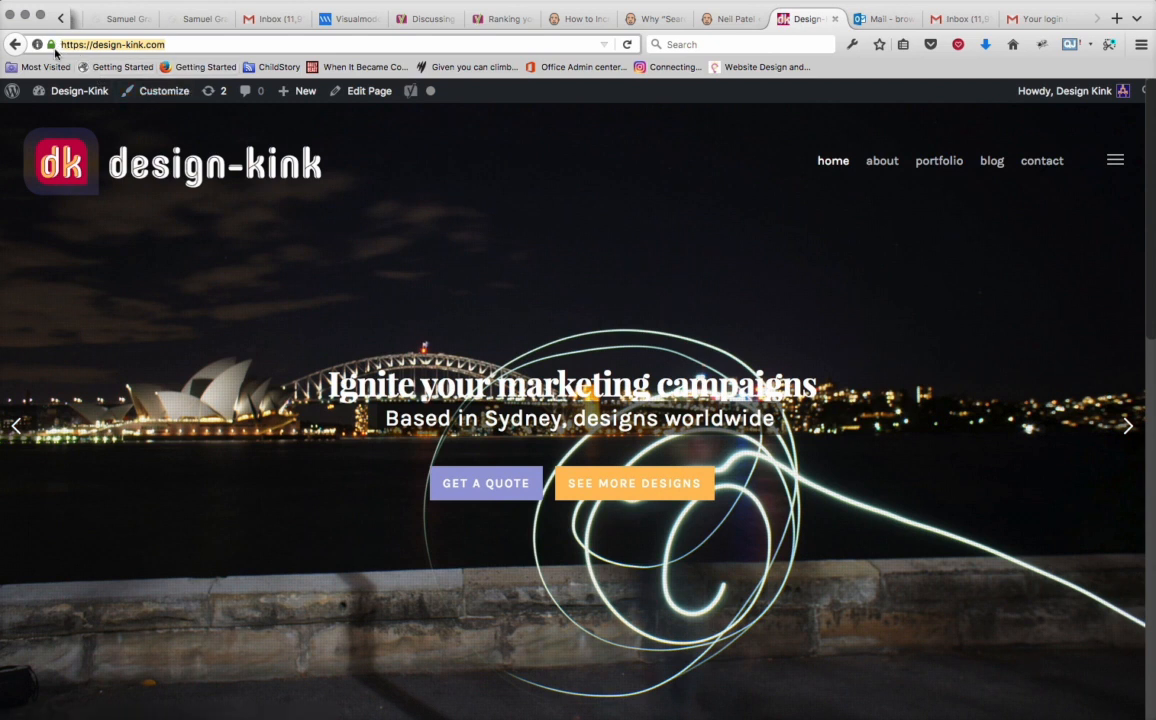
mouse_move(49, 44)
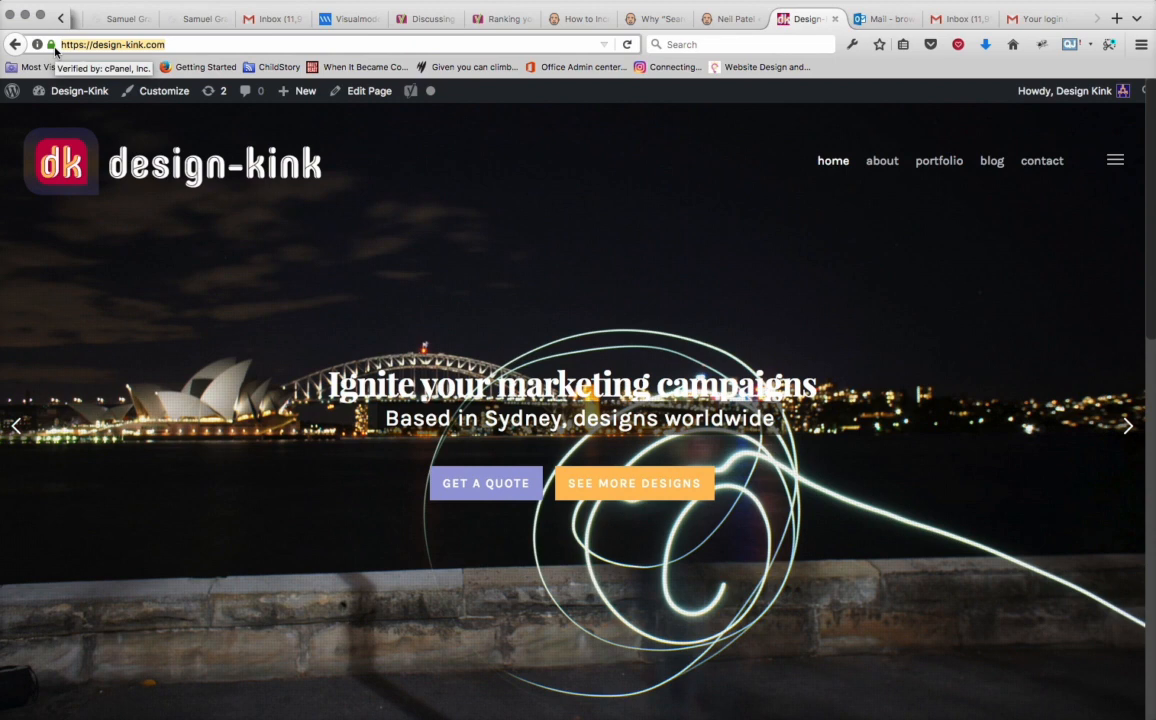
View the Design-Kink homepage's certificate details, showing it verified by cPanel, Inc.
click(49, 44)
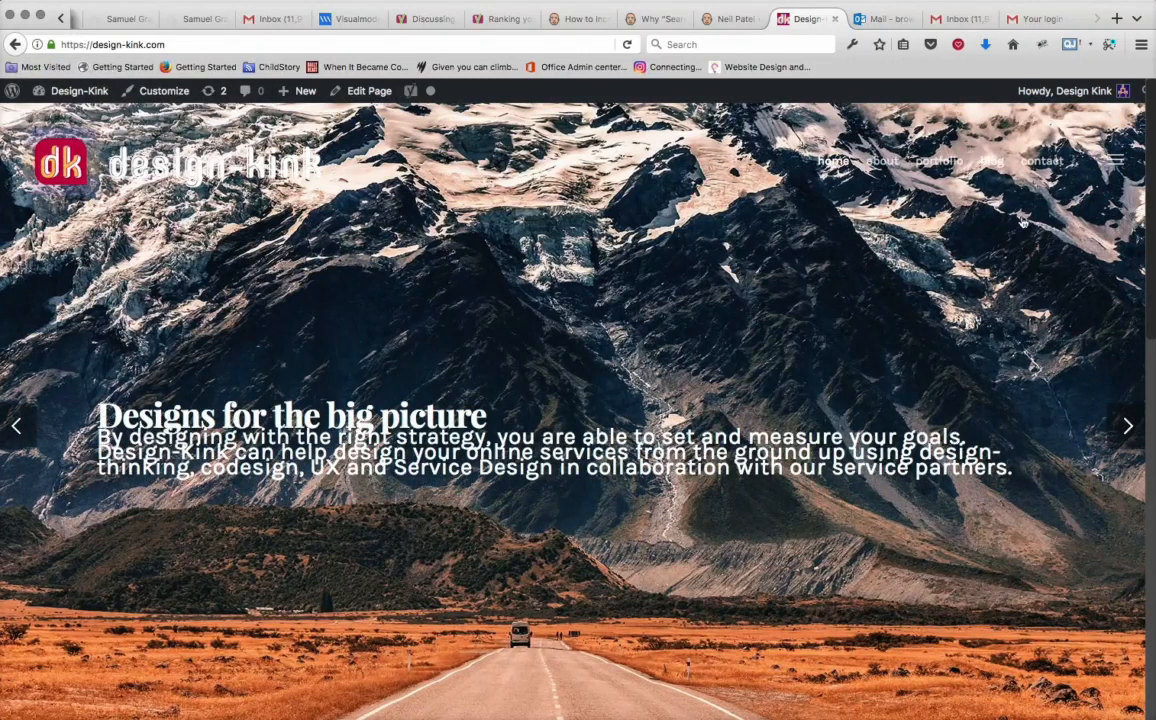
Browse the Design-Kink Contact page, then reach the admin Dashboard through the admin bar menu.
click(1043, 161)
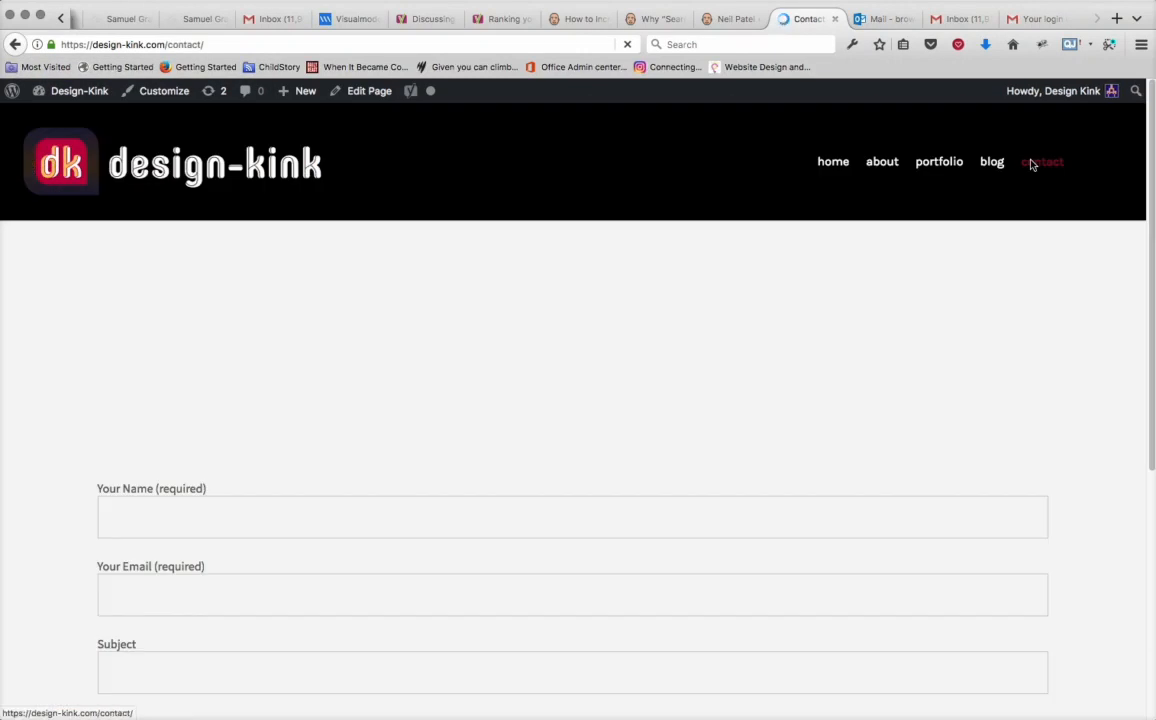
scroll(down, 3)
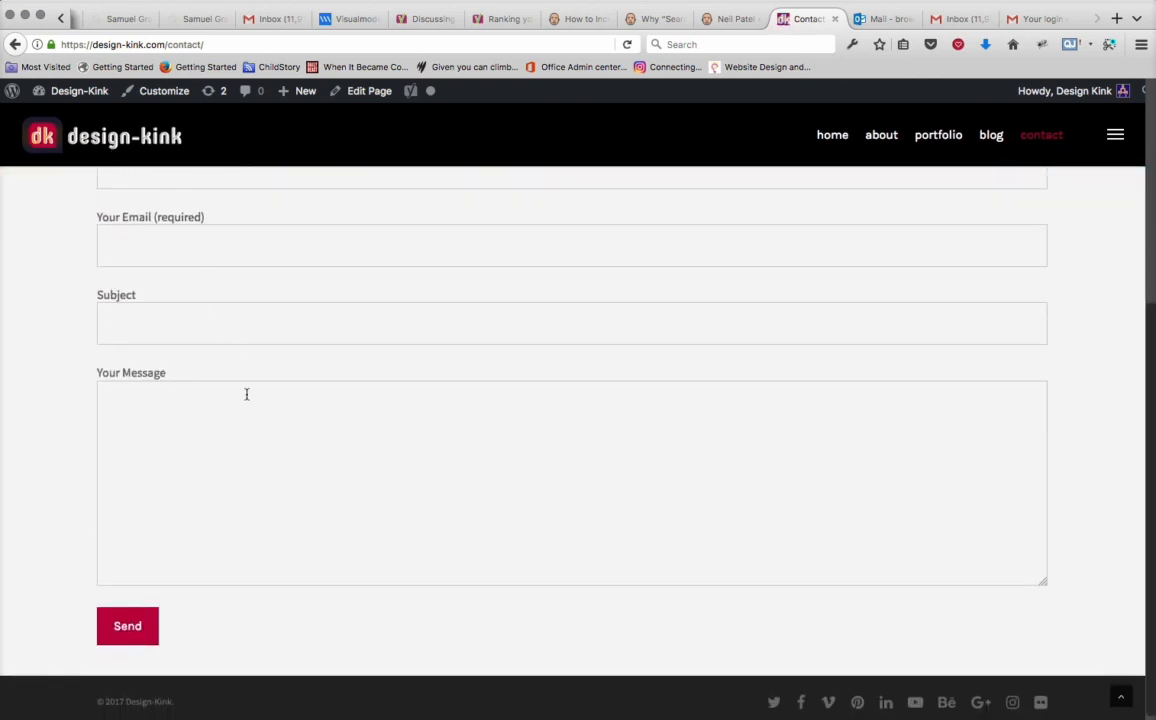
scroll(down, 3)
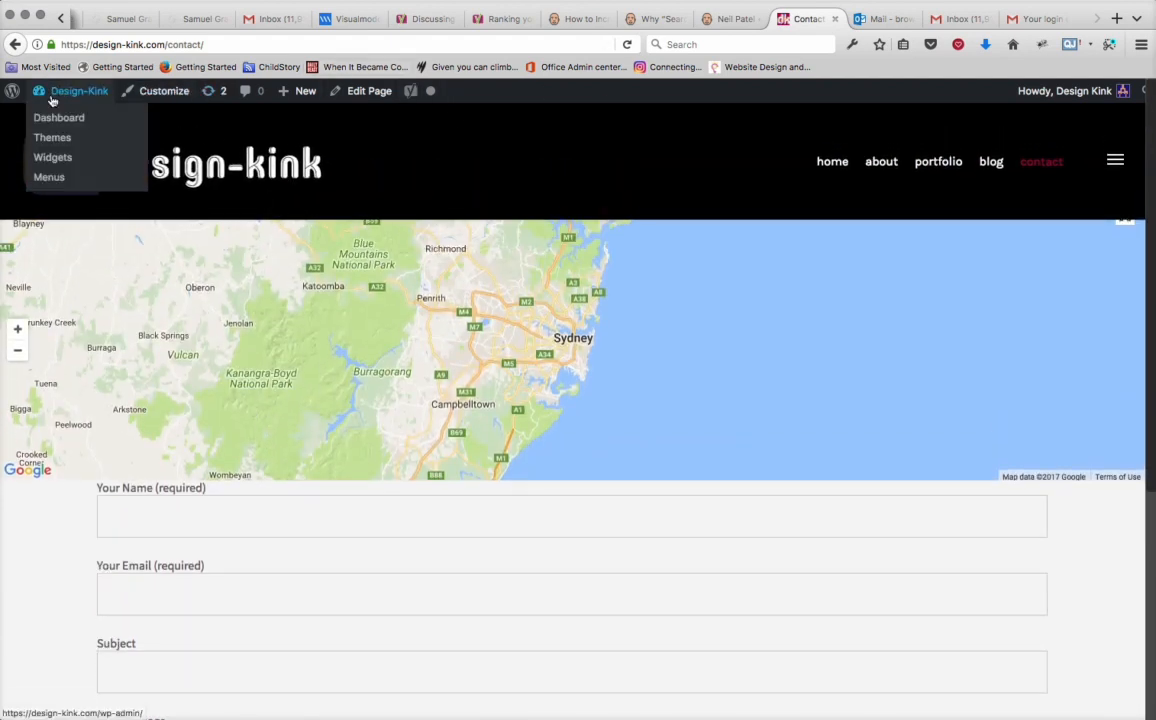
click(58, 117)
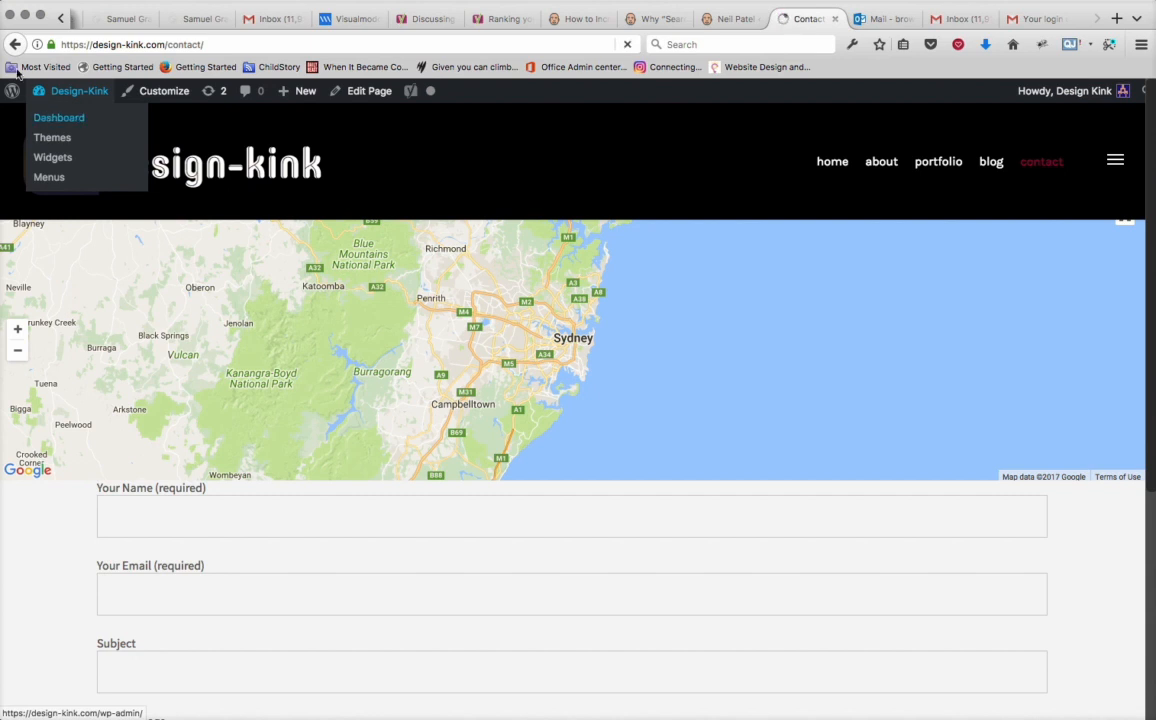
click(58, 117)
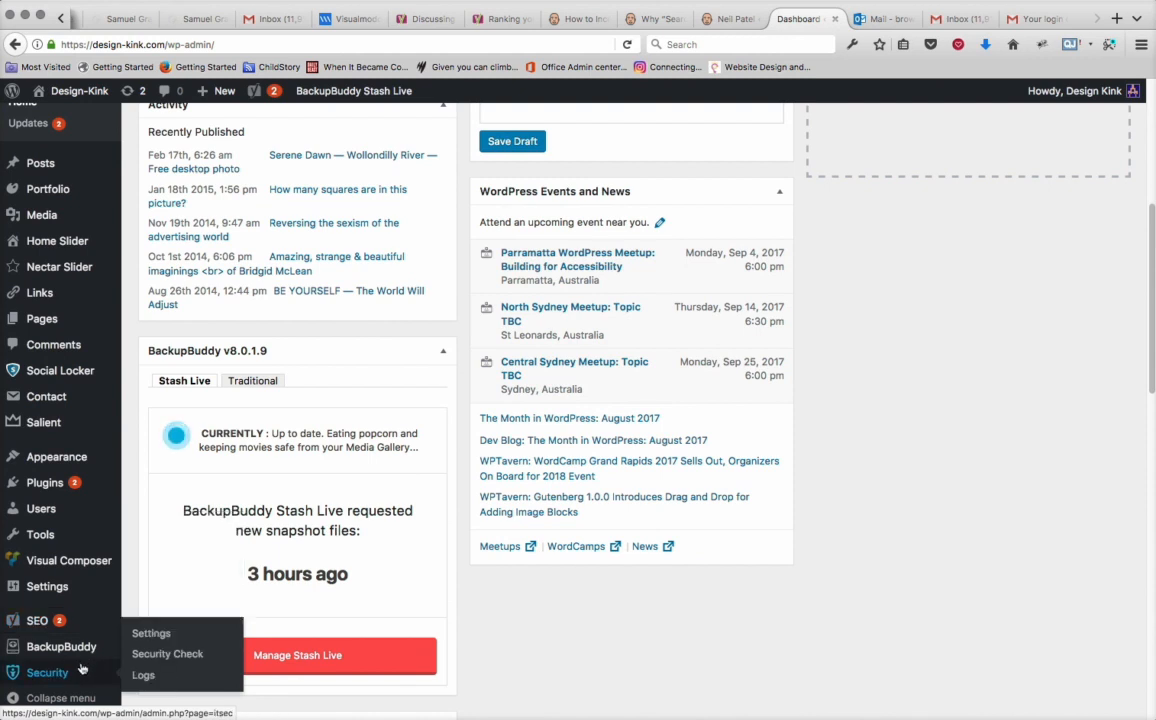
mouse_move(47, 586)
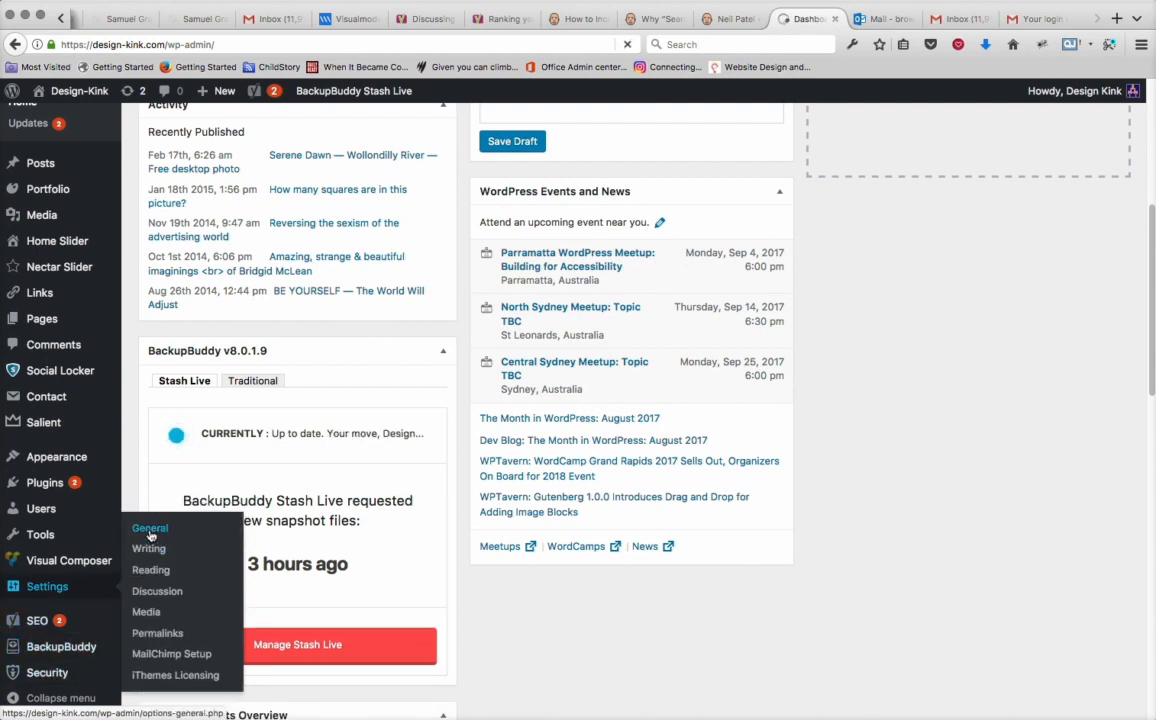
click(149, 528)
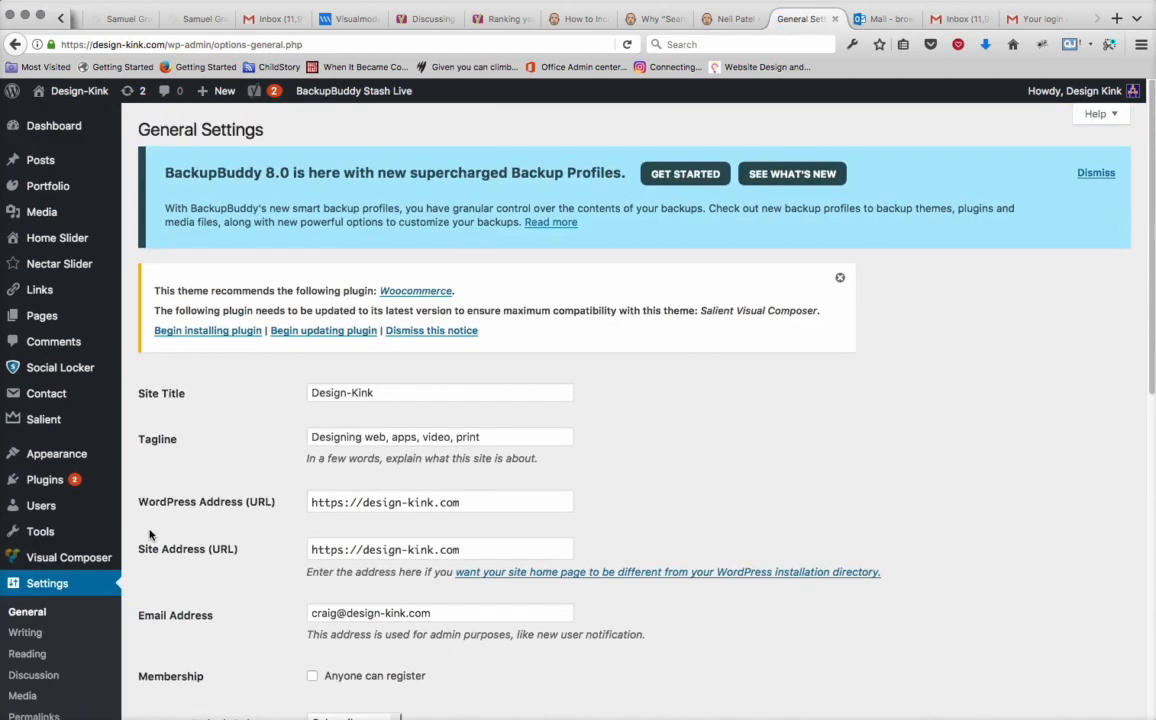
mouse_move(266, 559)
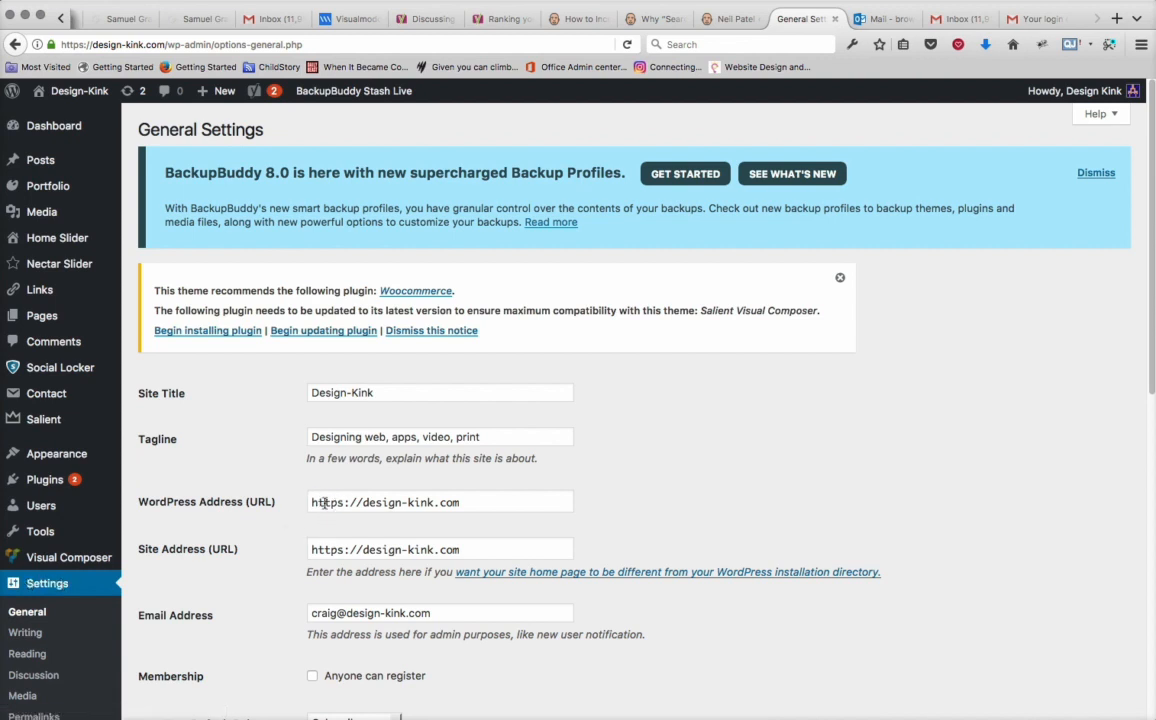
click(315, 502)
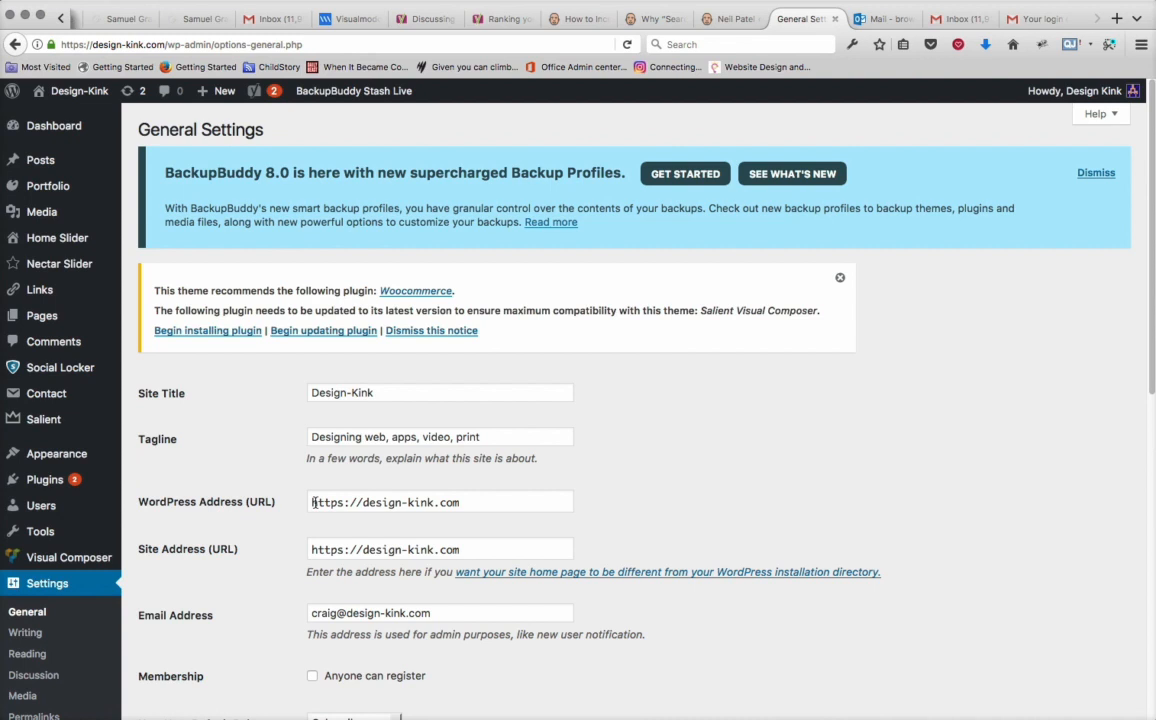
mouse_move(565, 418)
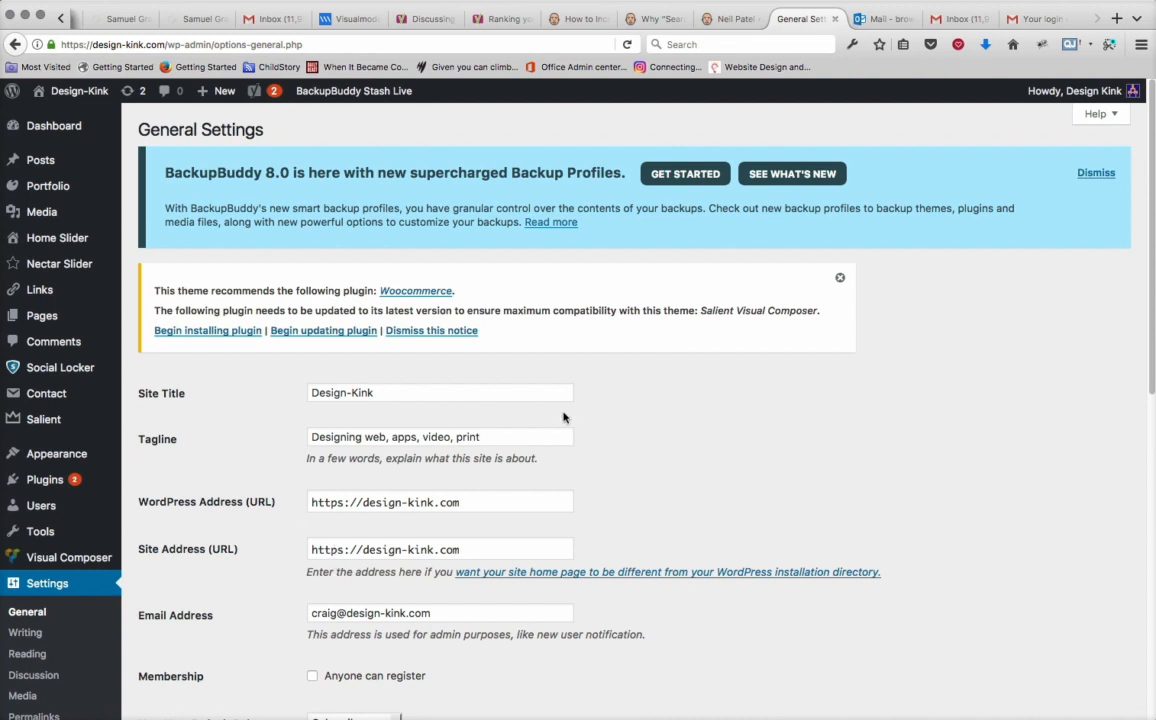
mouse_move(669, 344)
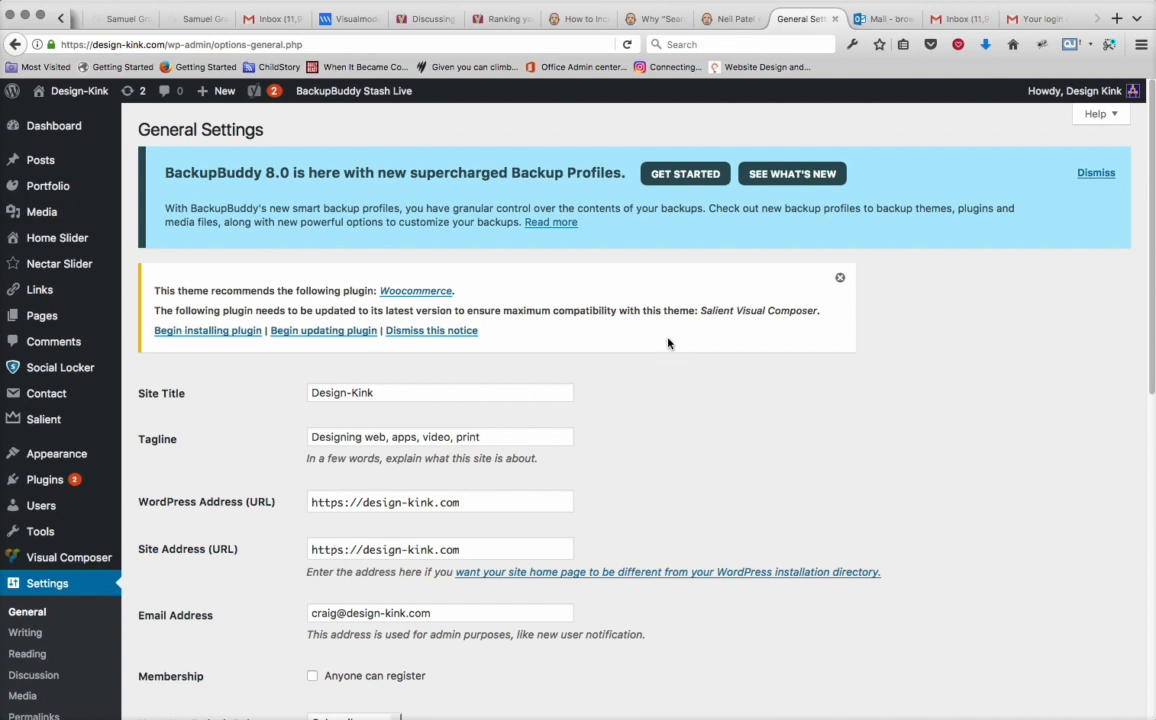
mouse_move(323, 531)
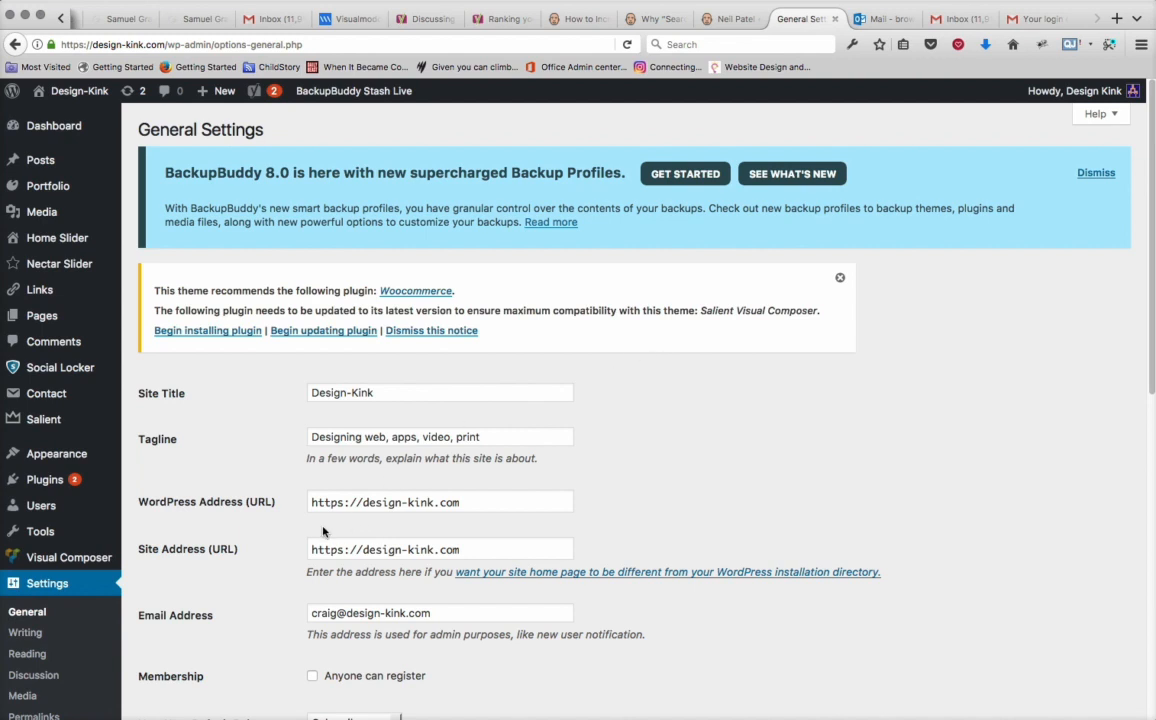
mouse_move(253, 536)
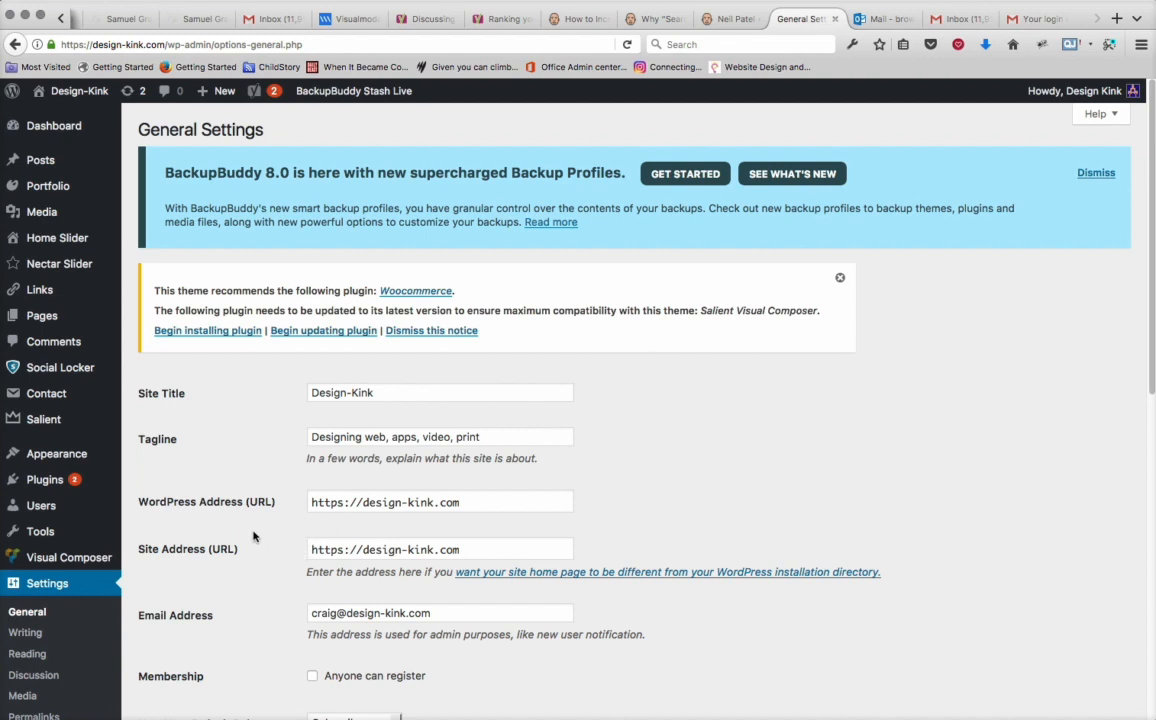
mouse_move(210, 526)
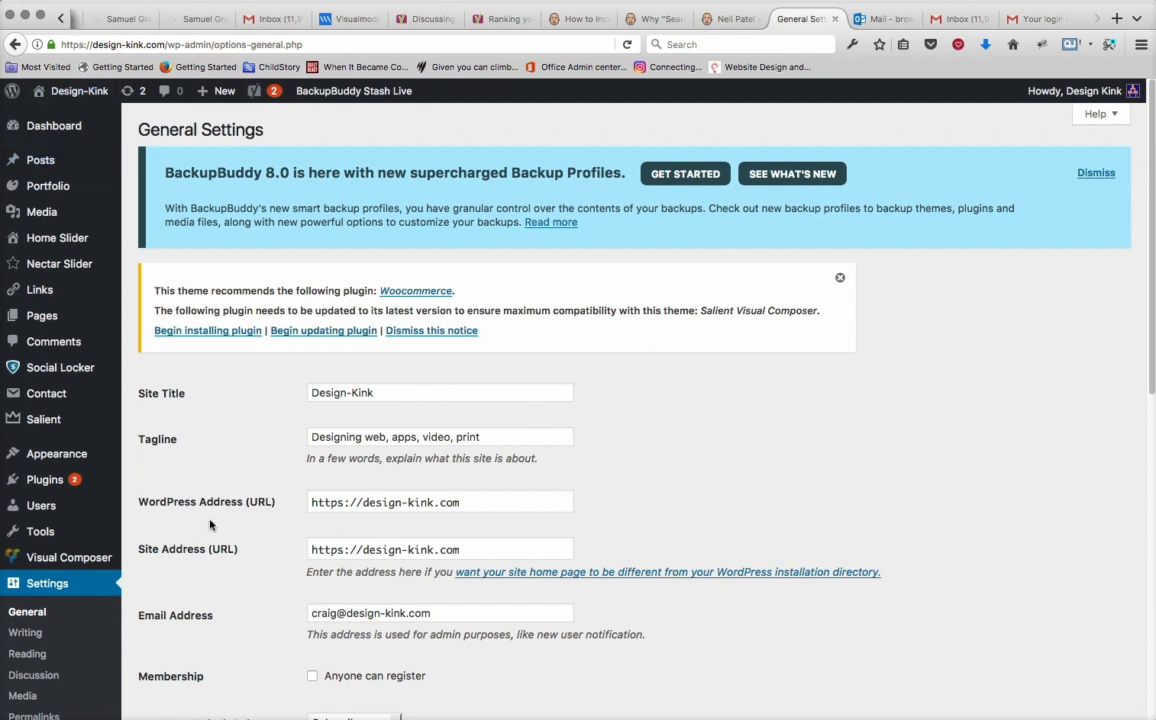
mouse_move(195, 497)
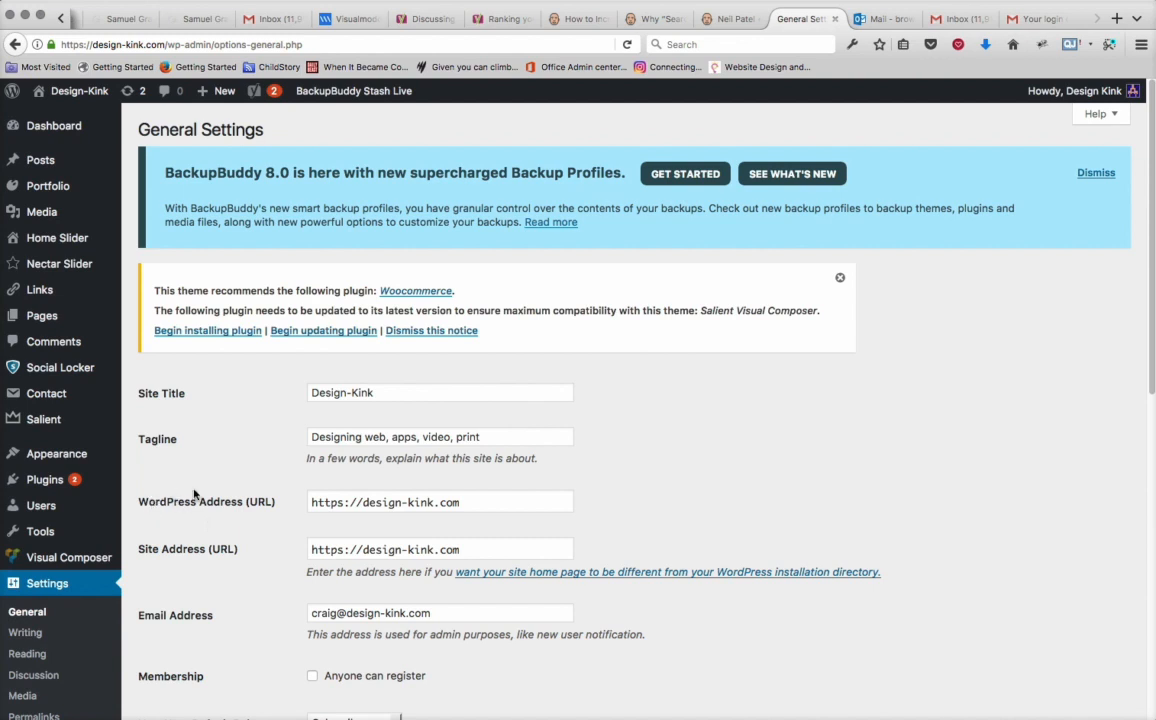
mouse_move(135, 481)
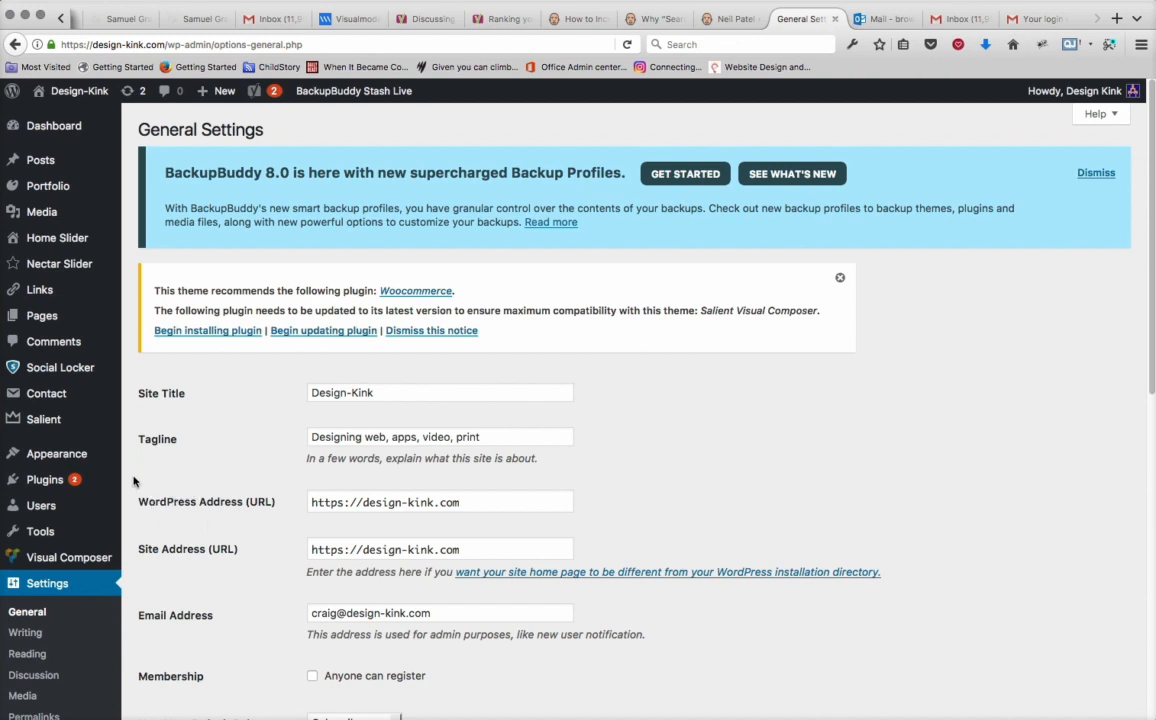
mouse_move(44, 479)
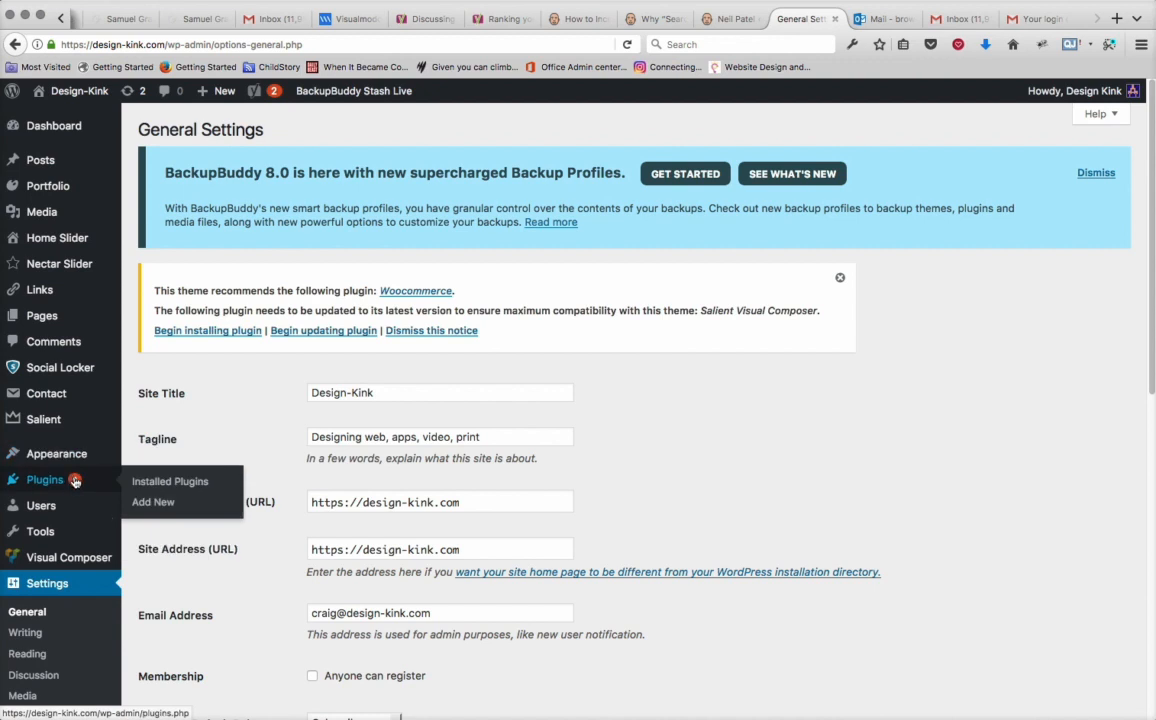
mouse_move(56, 453)
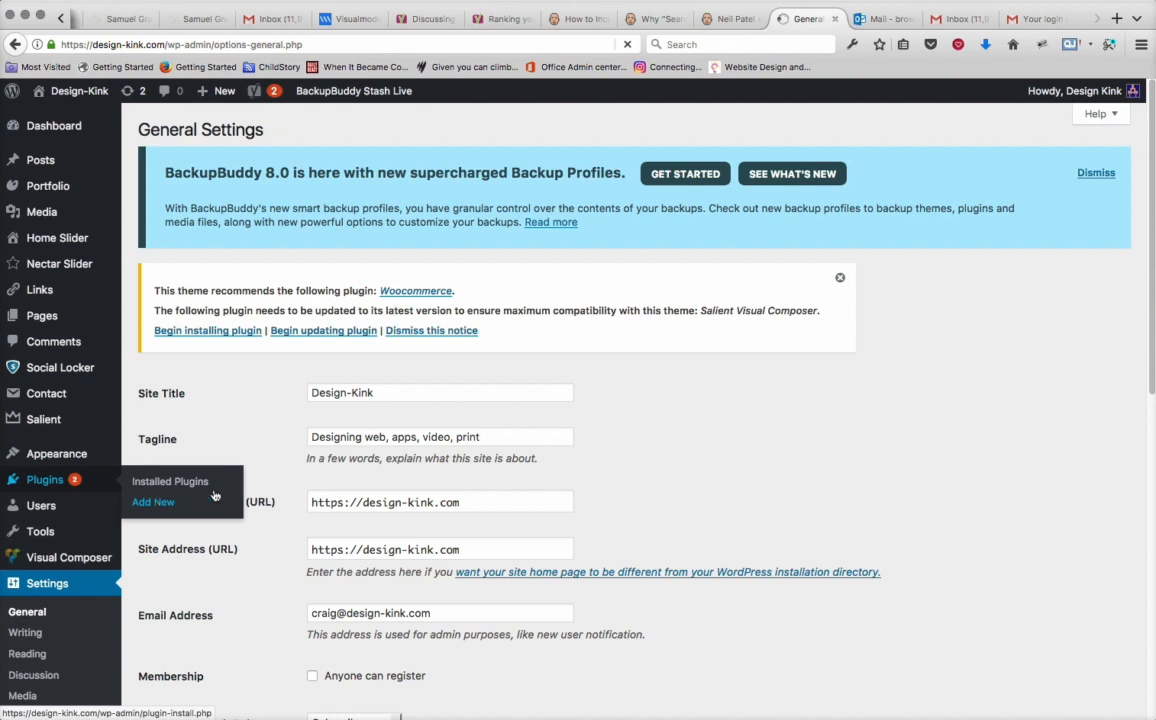
Search the plugin directory for 'https' and browse the results.
click(153, 501)
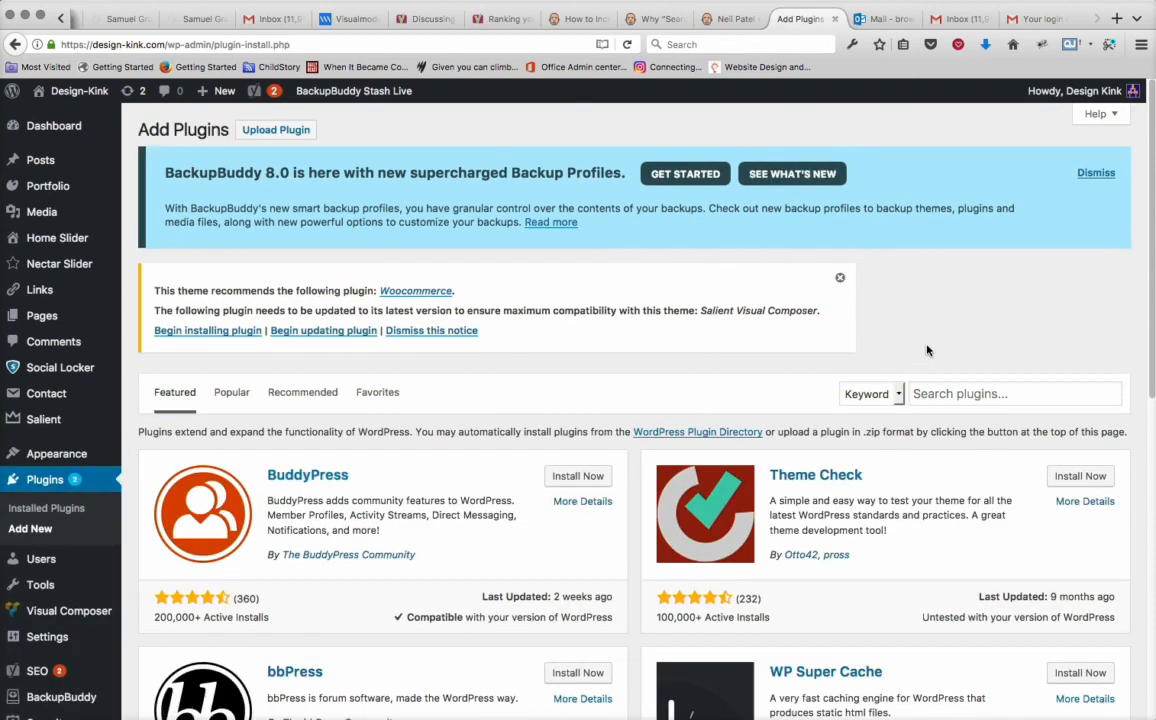
text(https)
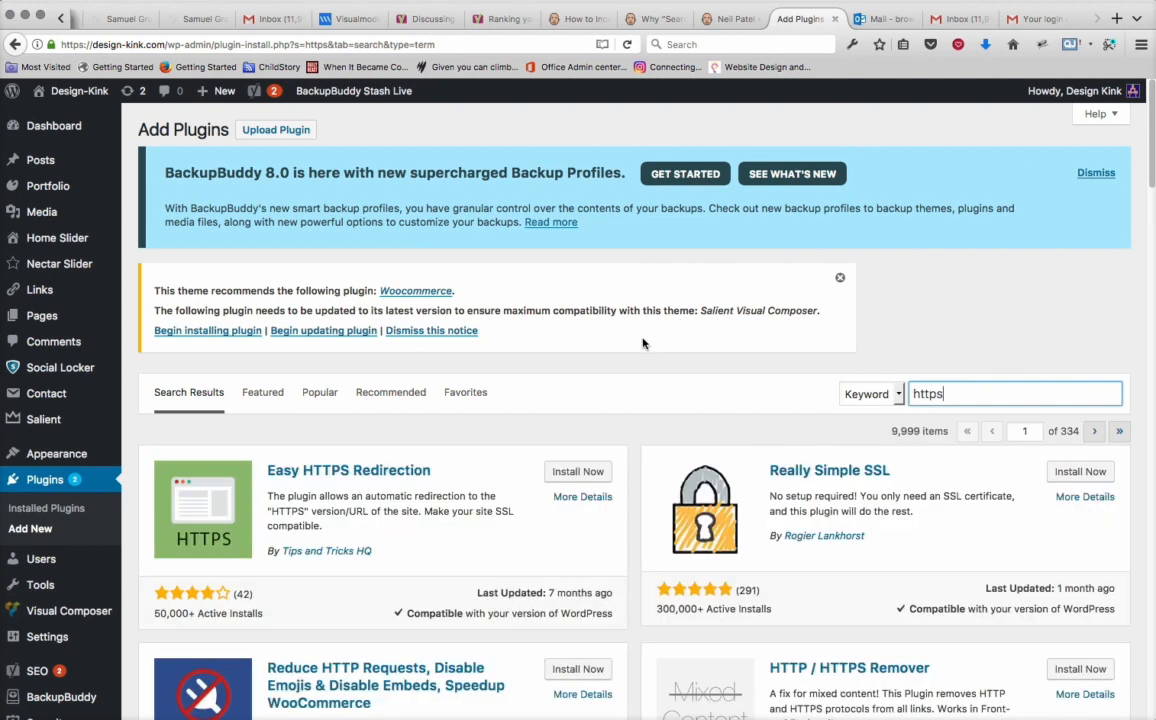
scroll(down, 3)
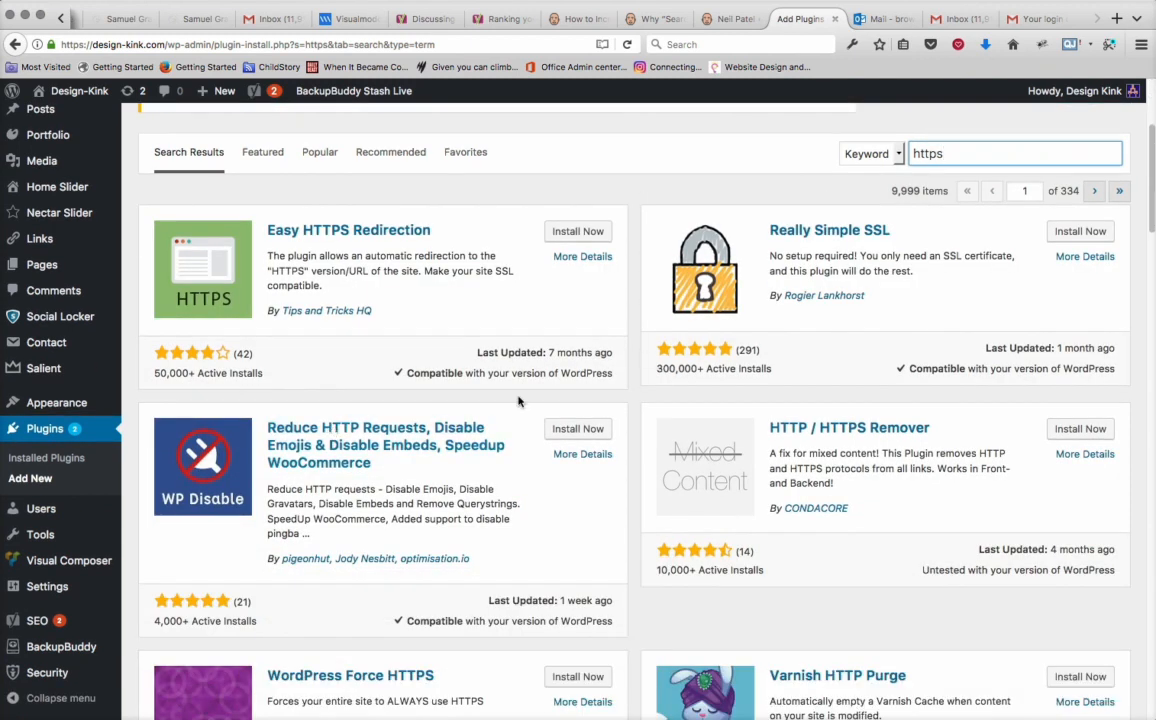
scroll(down, 3)
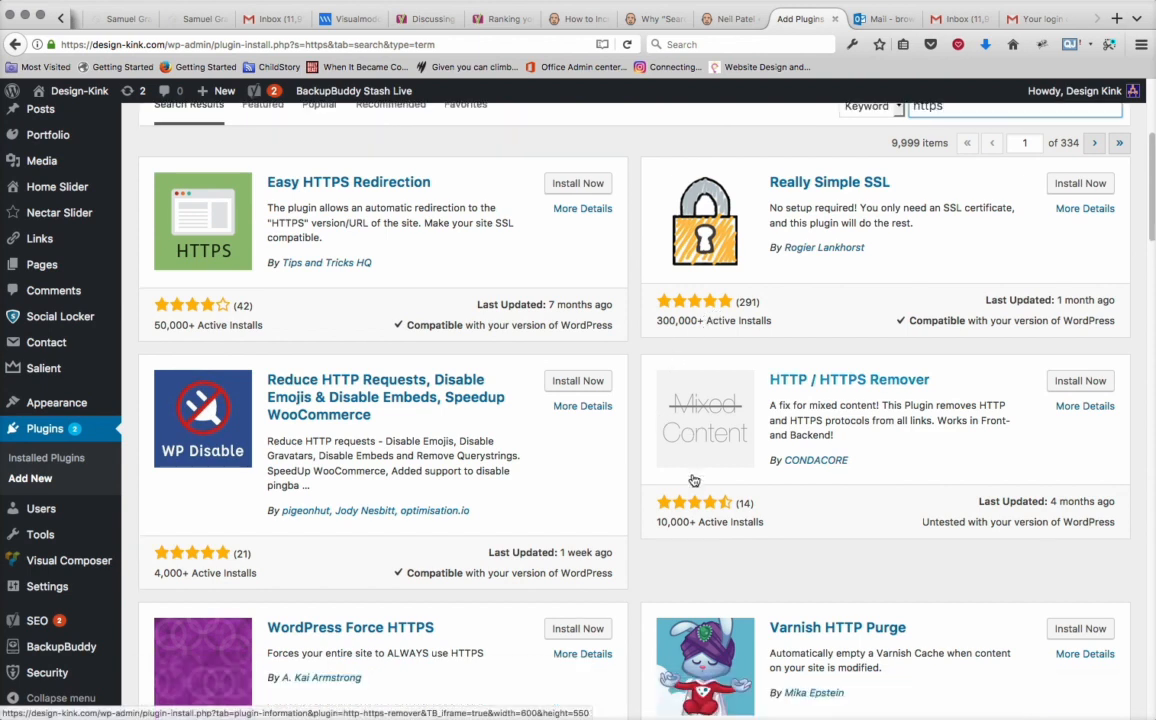
scroll(down, 3)
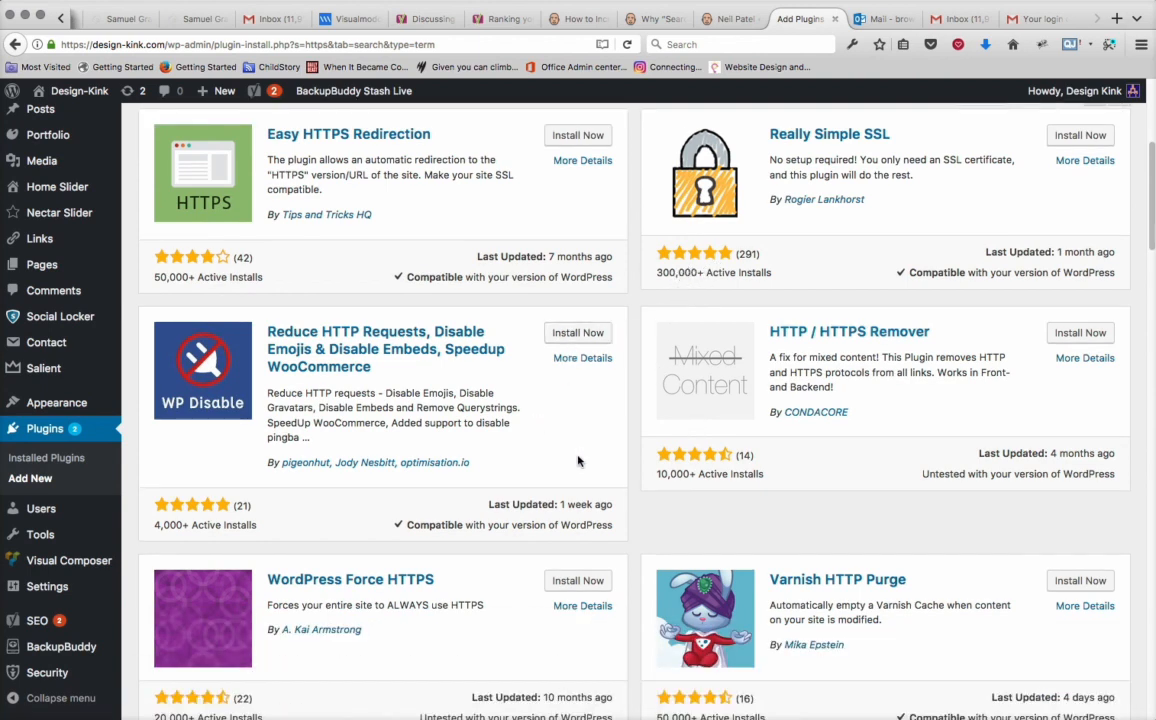
mouse_move(687, 283)
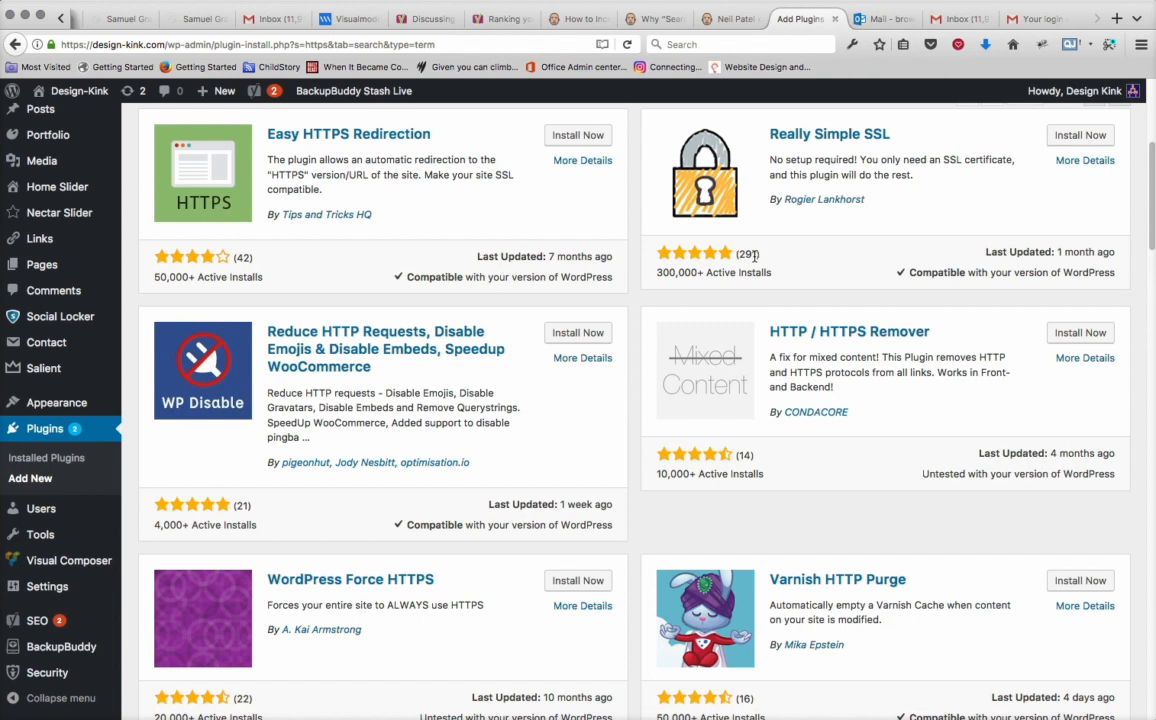
scroll(down, 3)
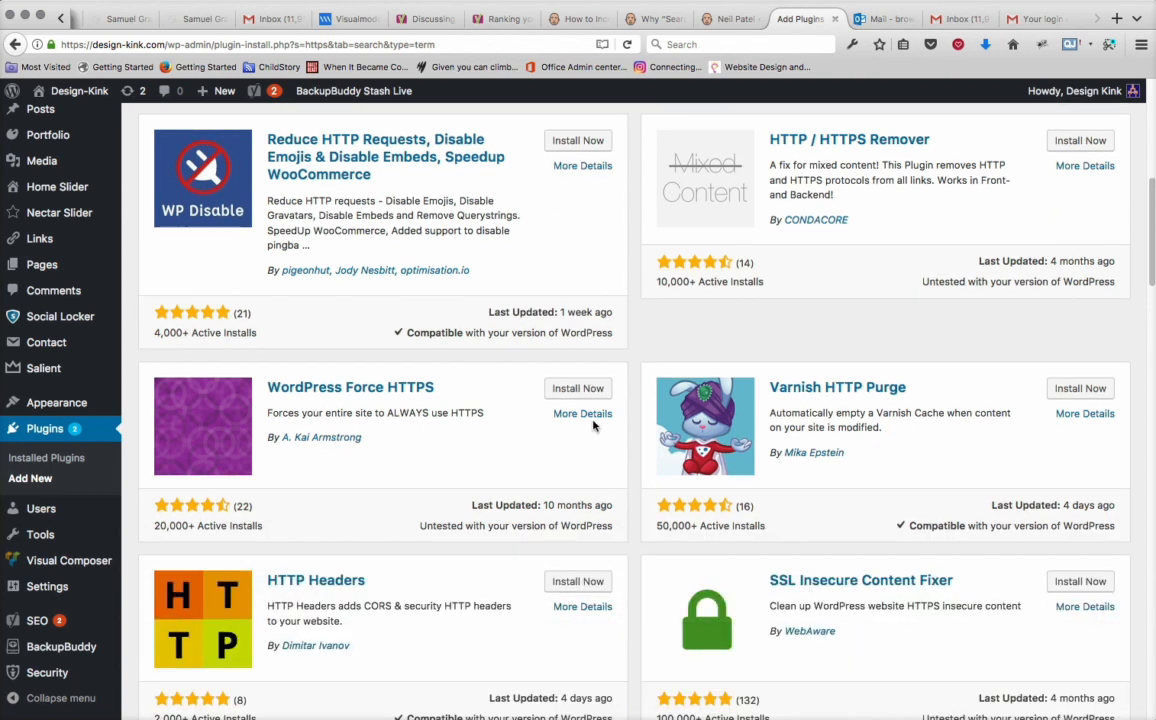
scroll(down, 3)
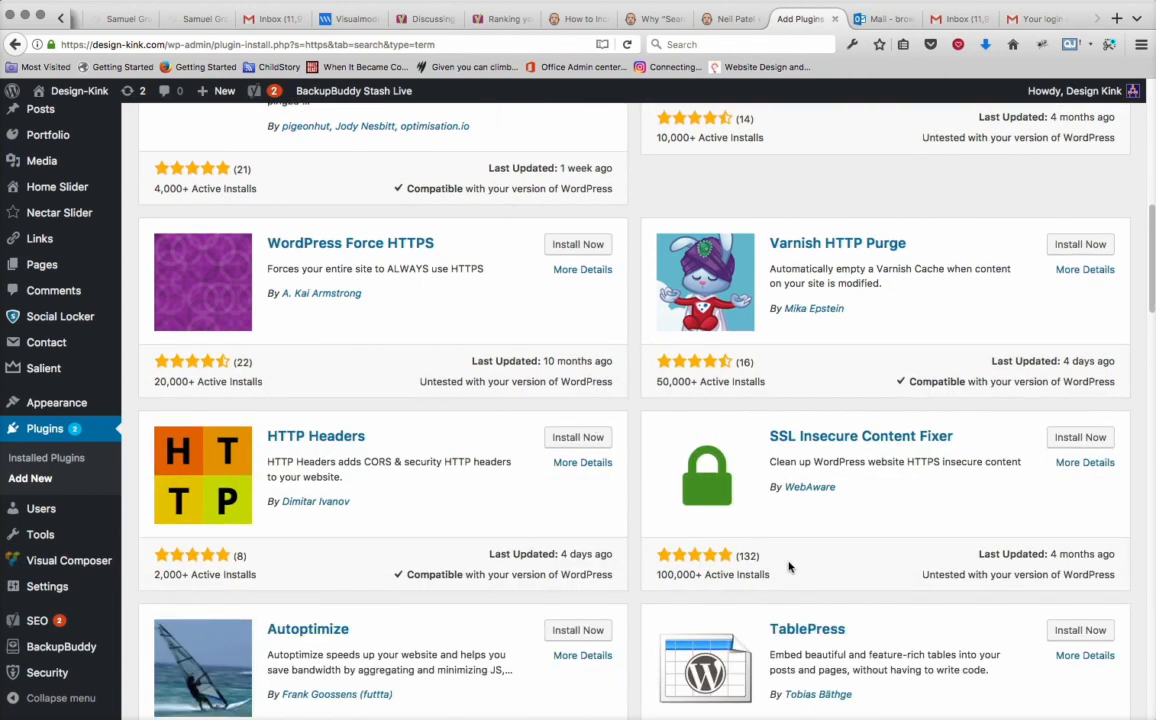
mouse_move(758, 560)
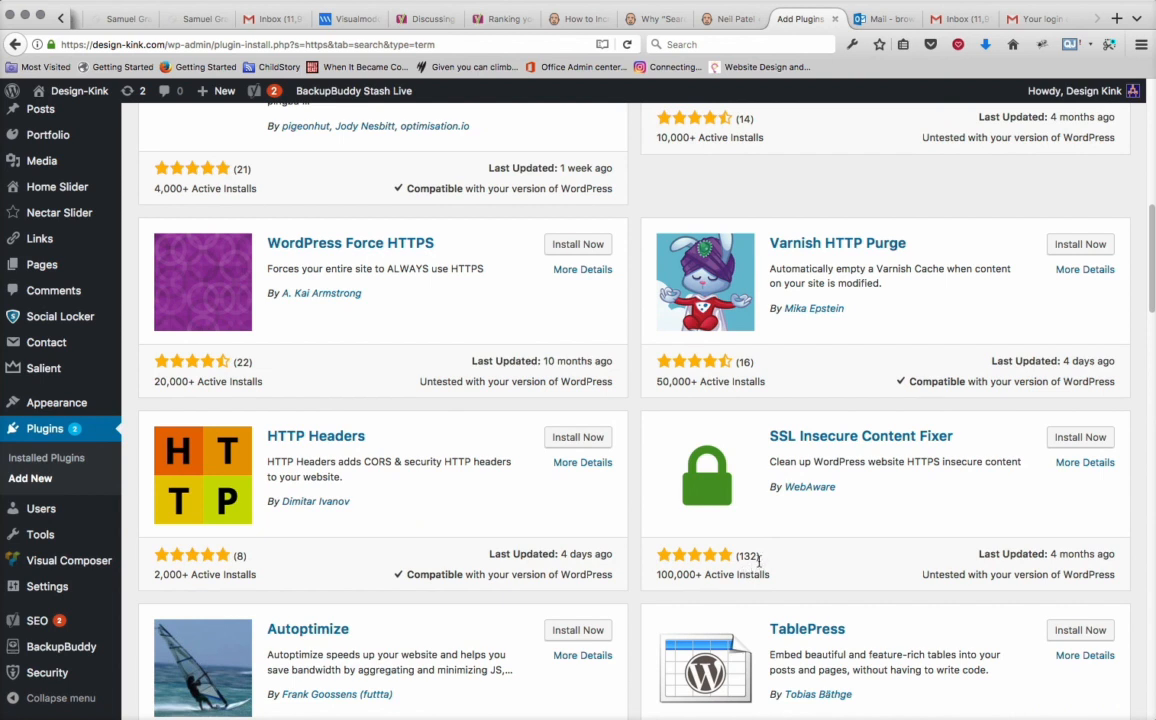
mouse_move(745, 570)
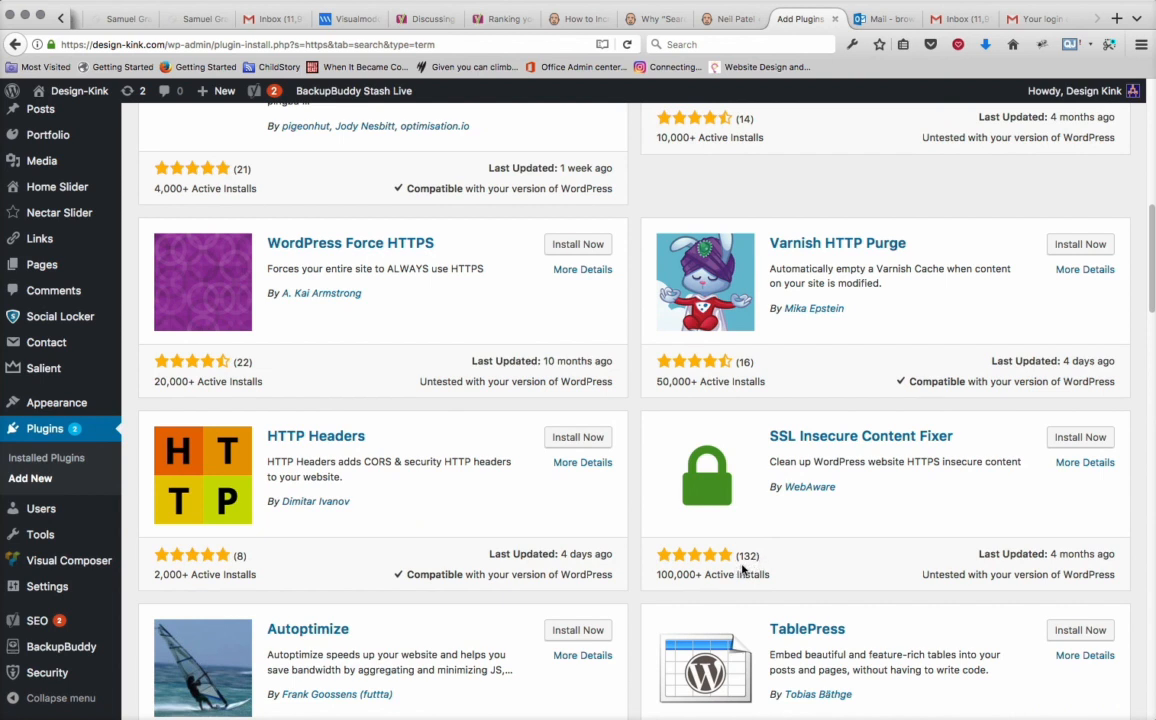
mouse_move(797, 569)
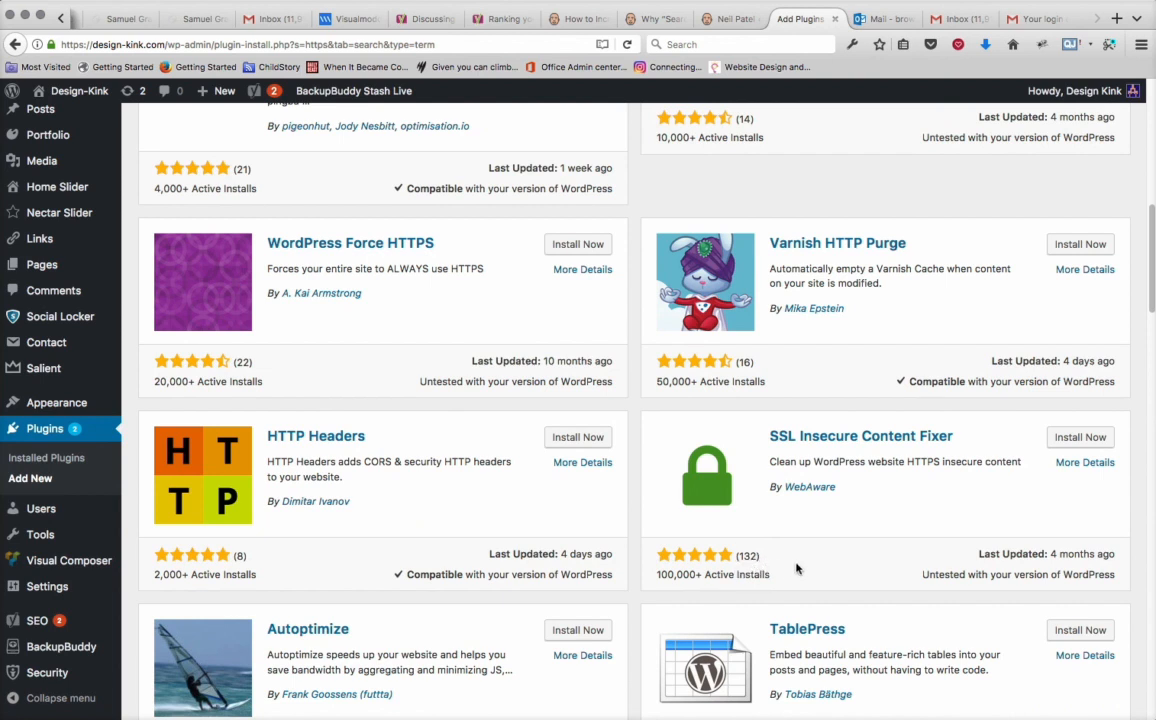
mouse_move(825, 572)
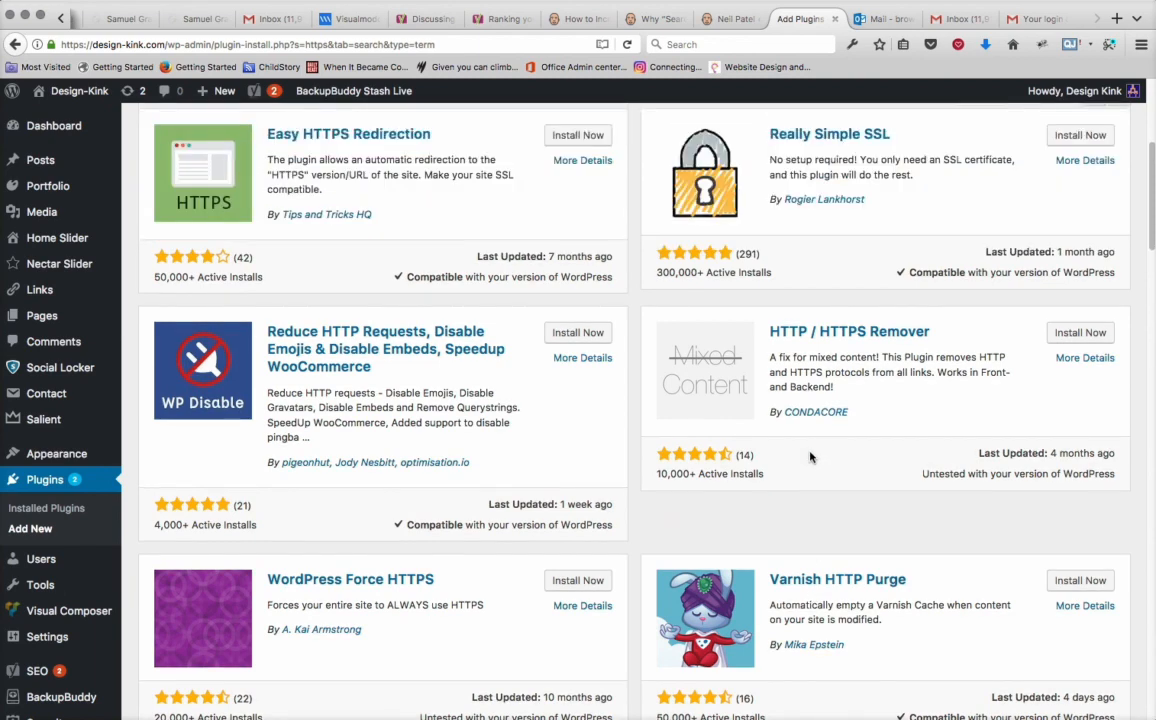
Install and activate the SSL Insecure Content Fixer plugin.
scroll(down, 3)
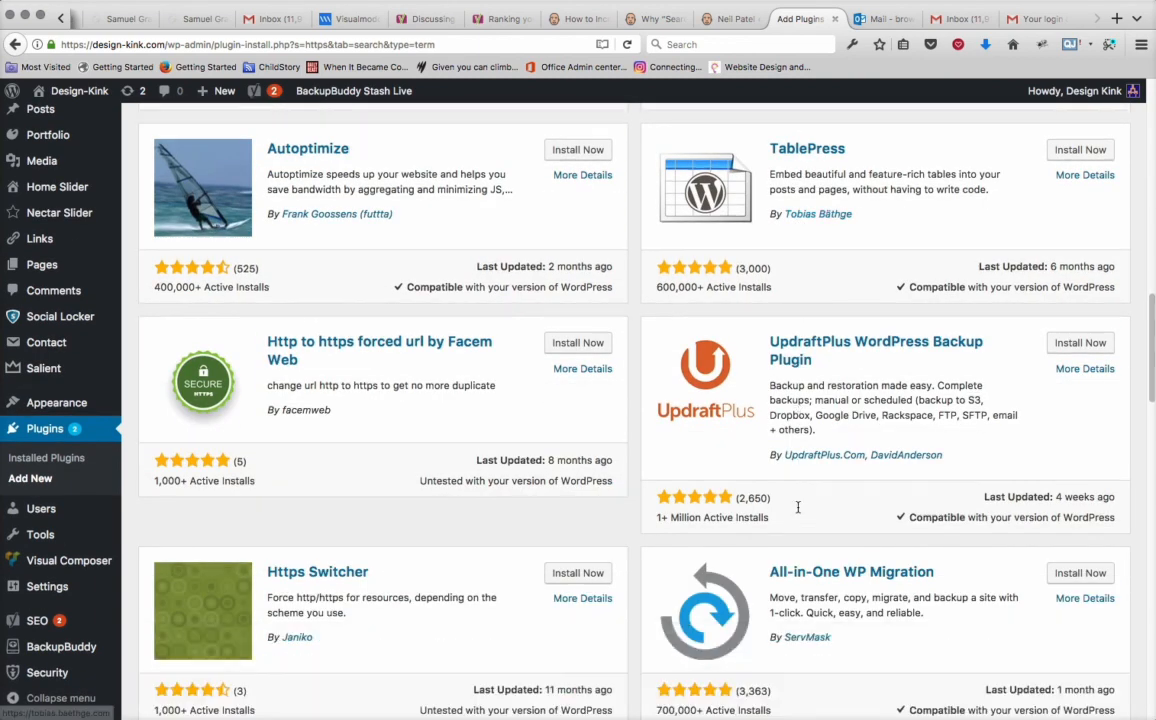
scroll(up, 3)
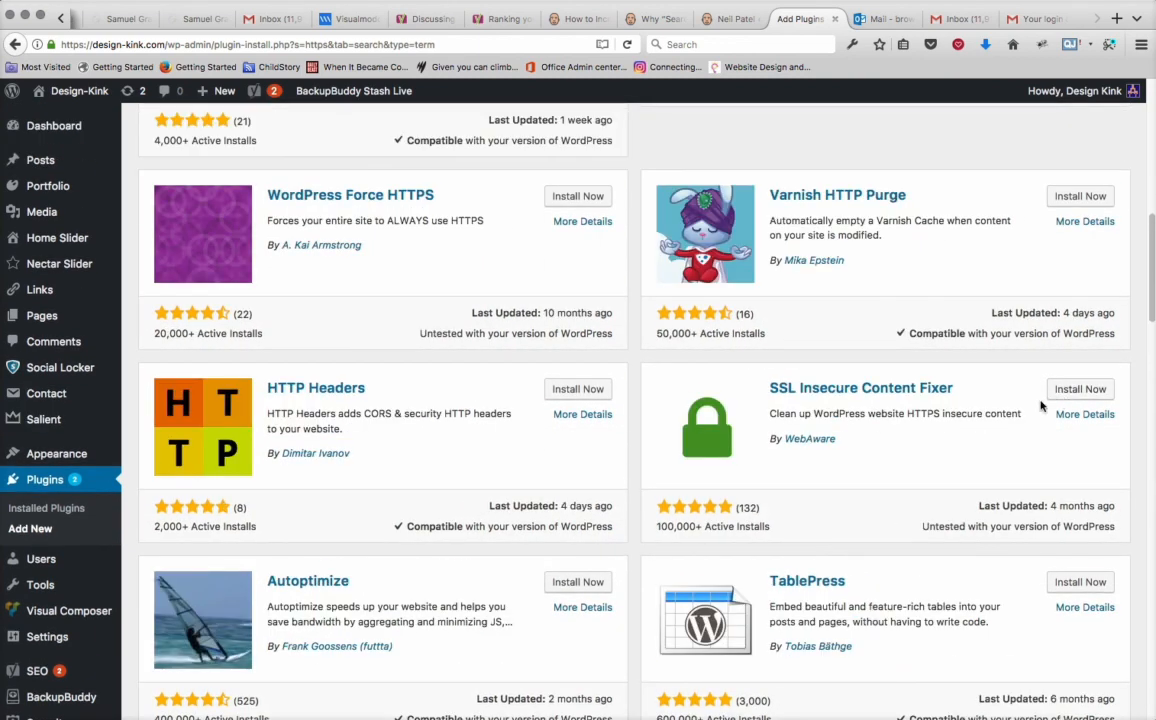
click(1080, 389)
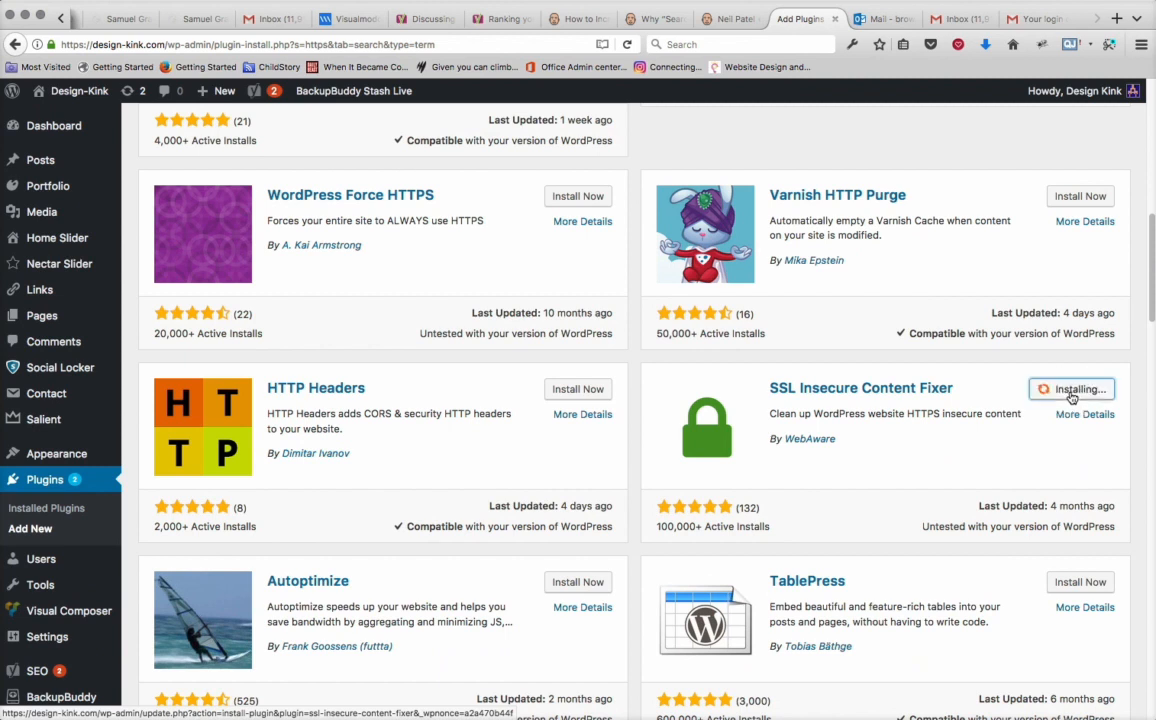
mouse_move(876, 476)
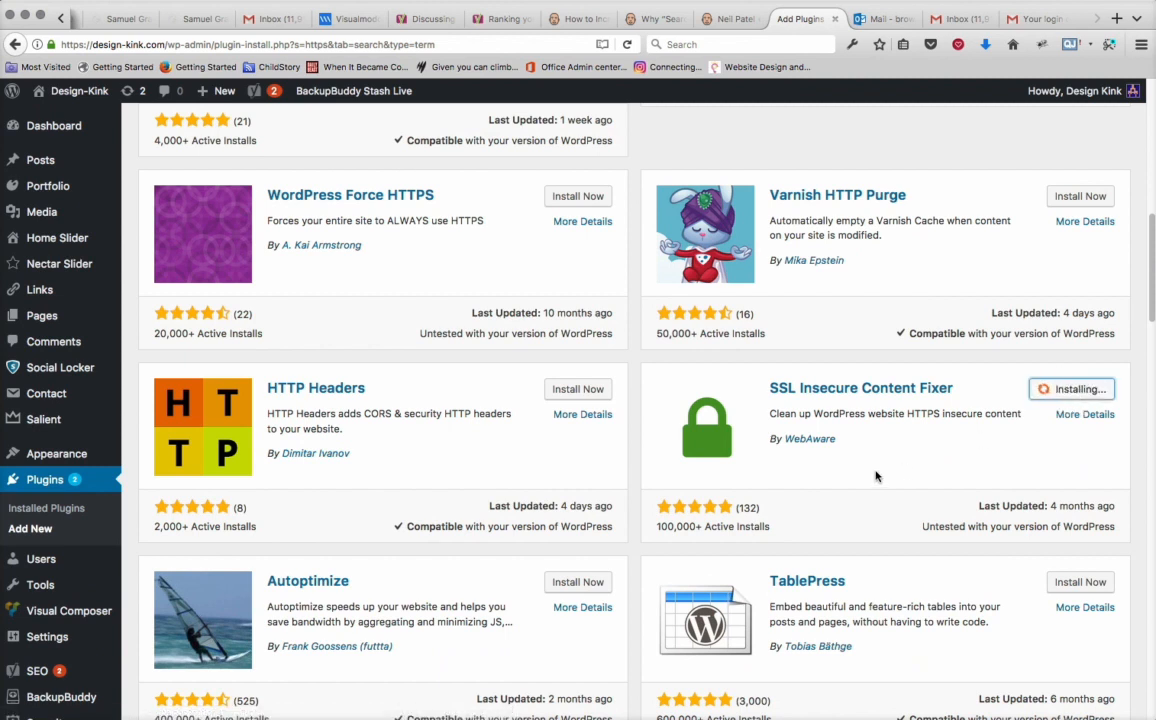
mouse_move(97, 354)
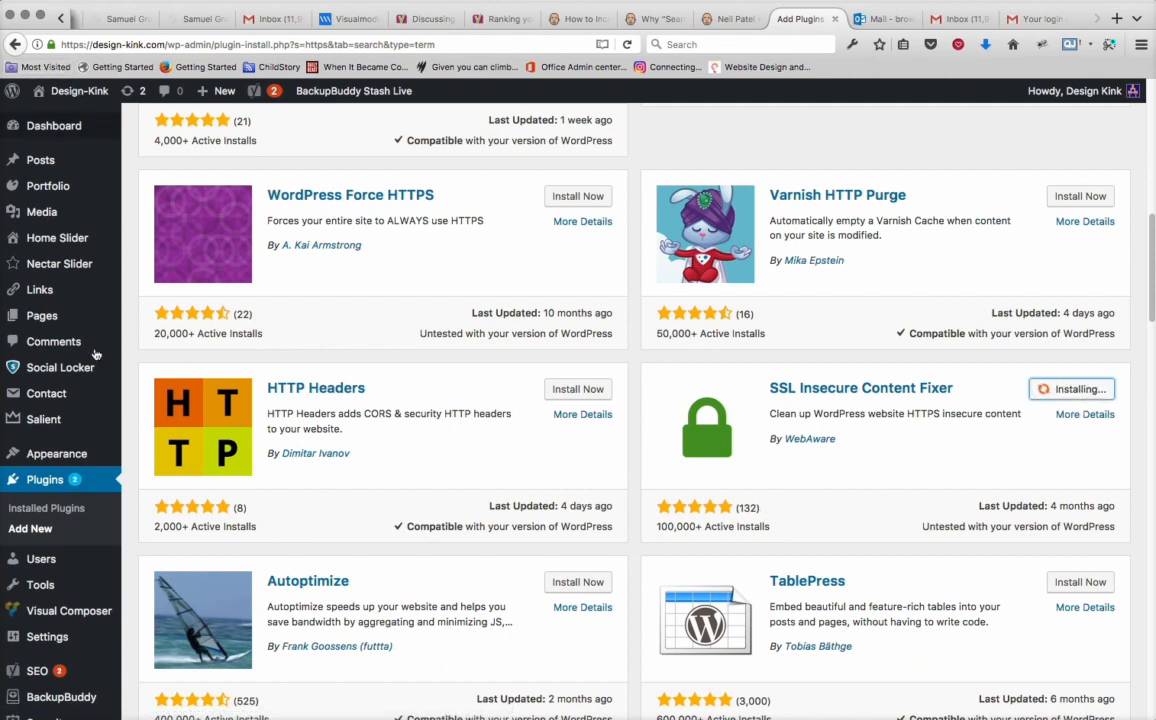
mouse_move(389, 340)
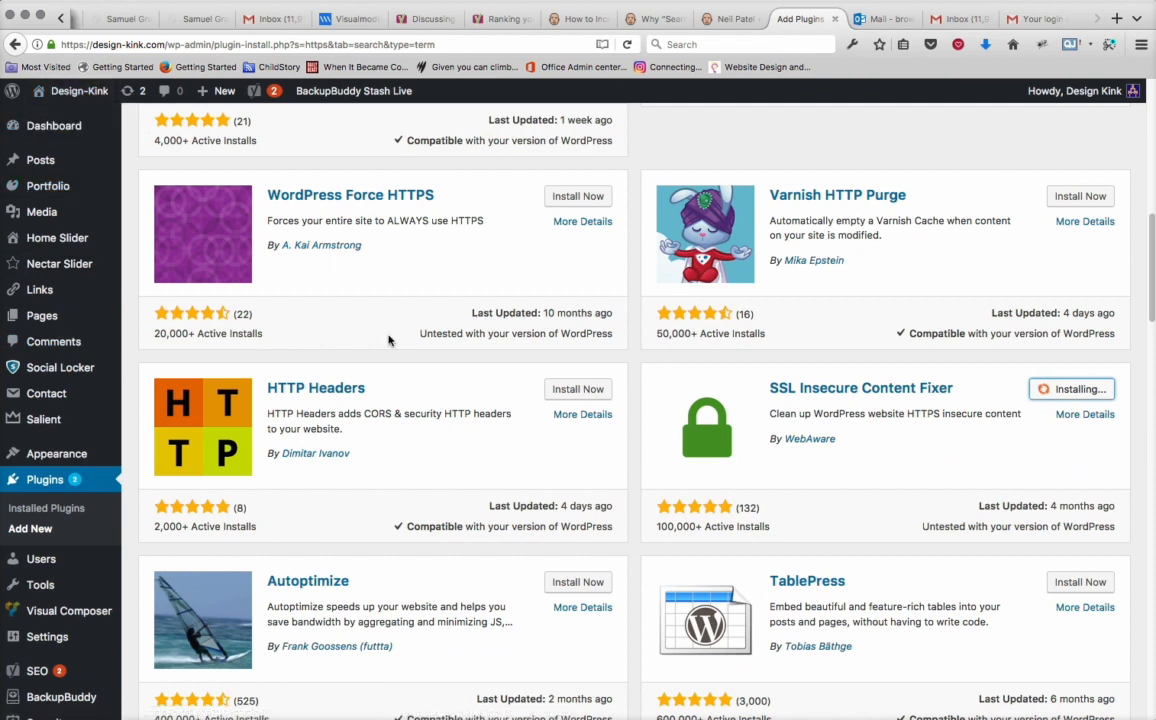
mouse_move(113, 109)
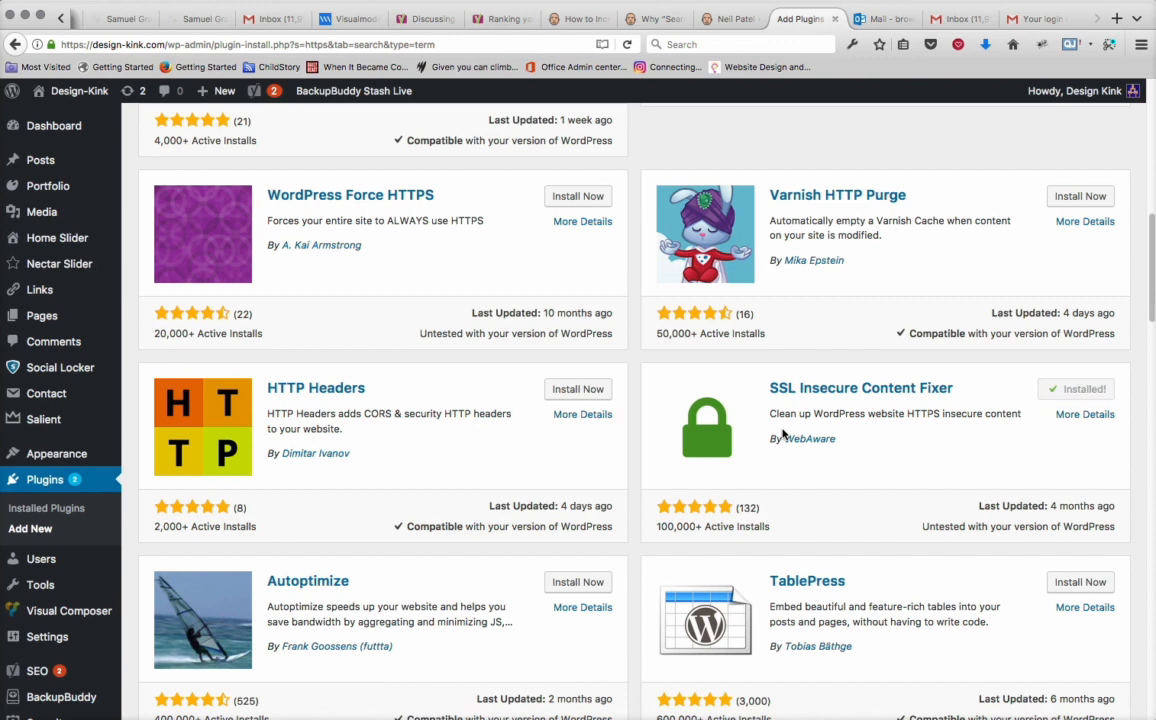
click(1085, 389)
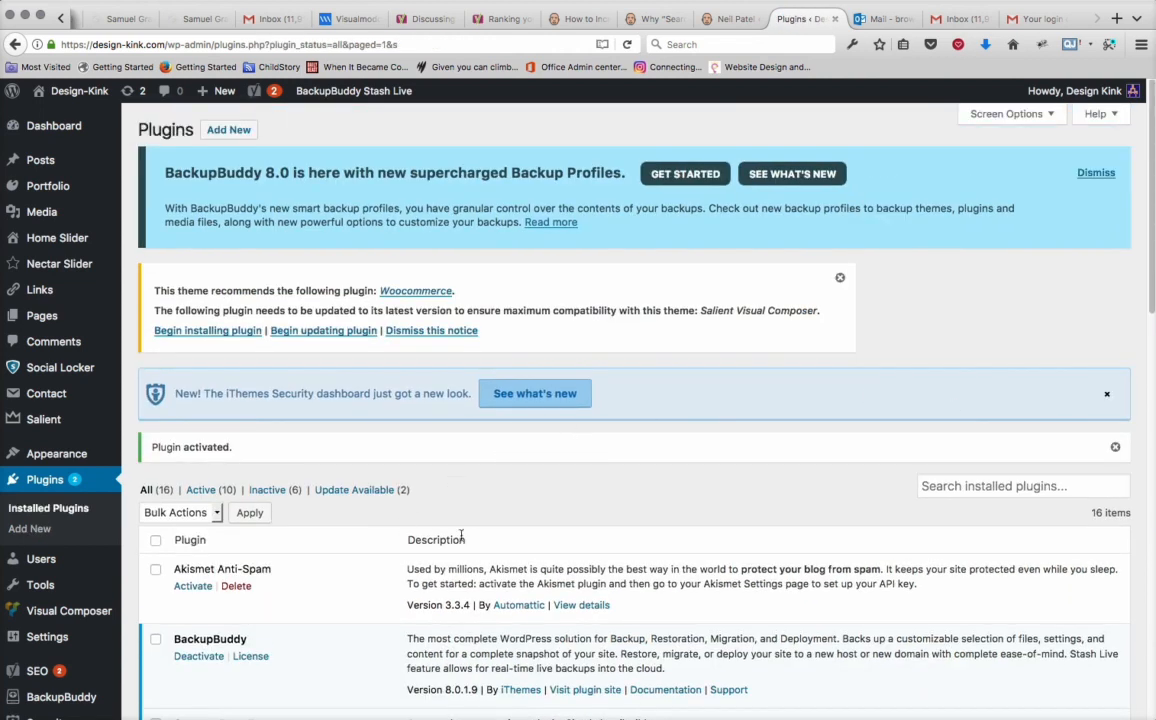
Open the Settings link under SSL Insecure Content Fixer in Installed Plugins.
scroll(down, 3)
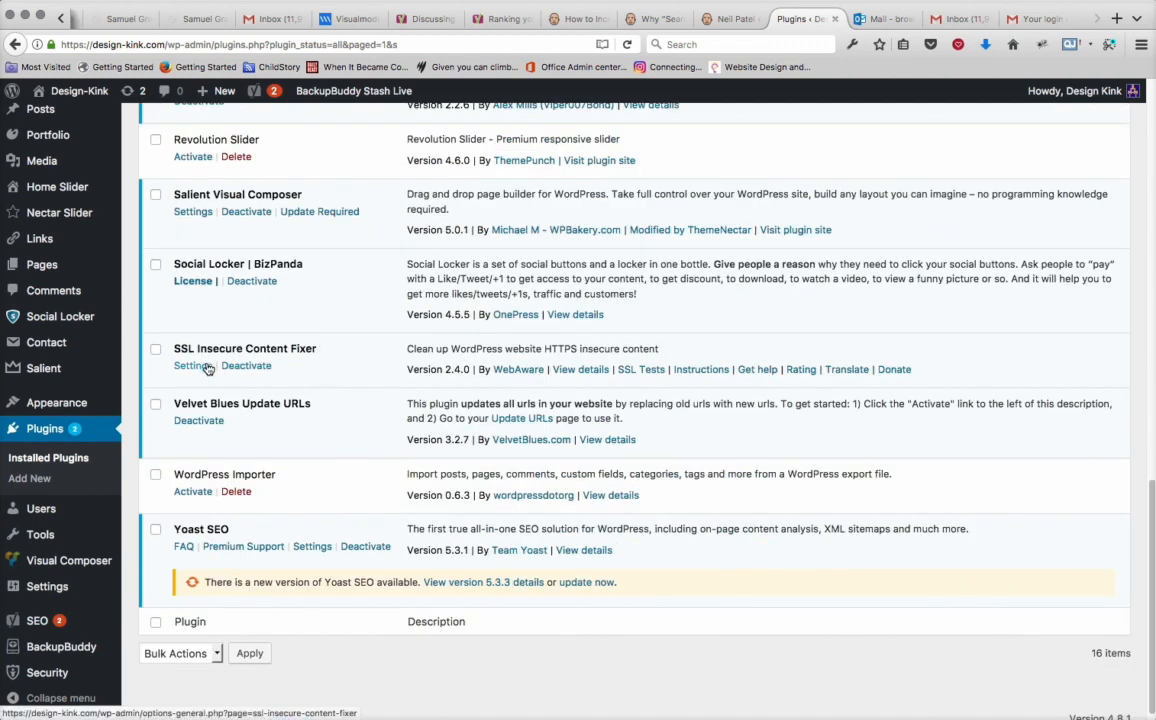
click(192, 365)
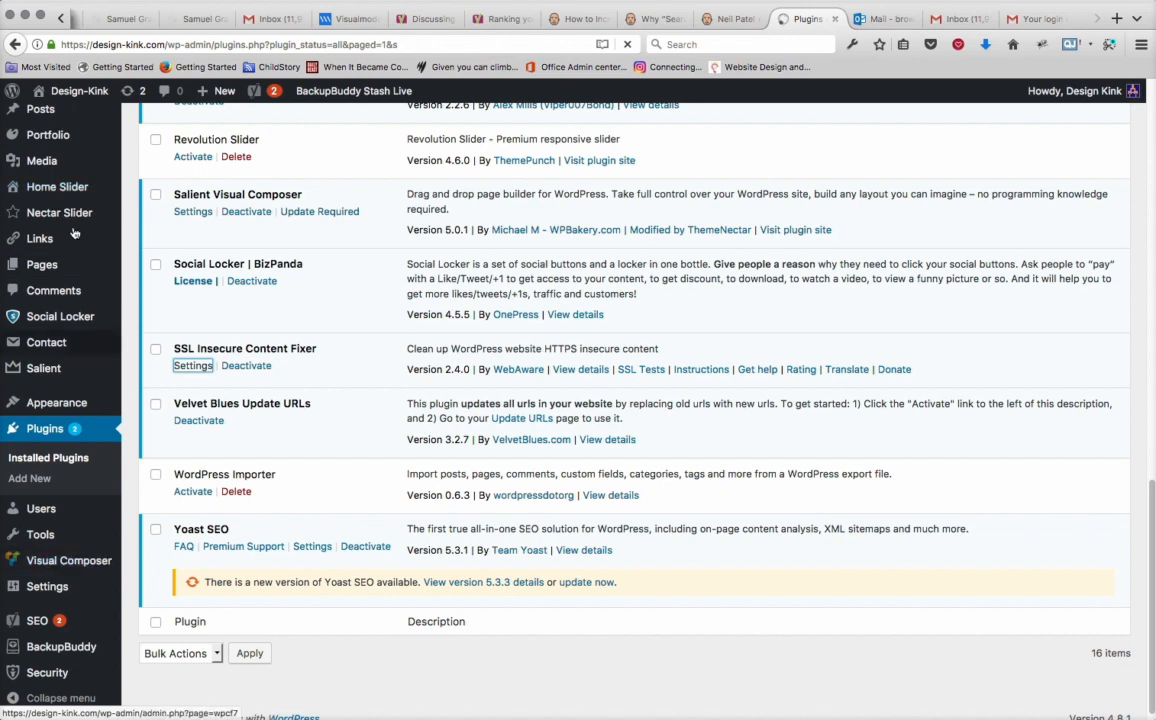
Select Capture as the SSL Insecure Content Fixer fixing level and save the changes.
click(192, 365)
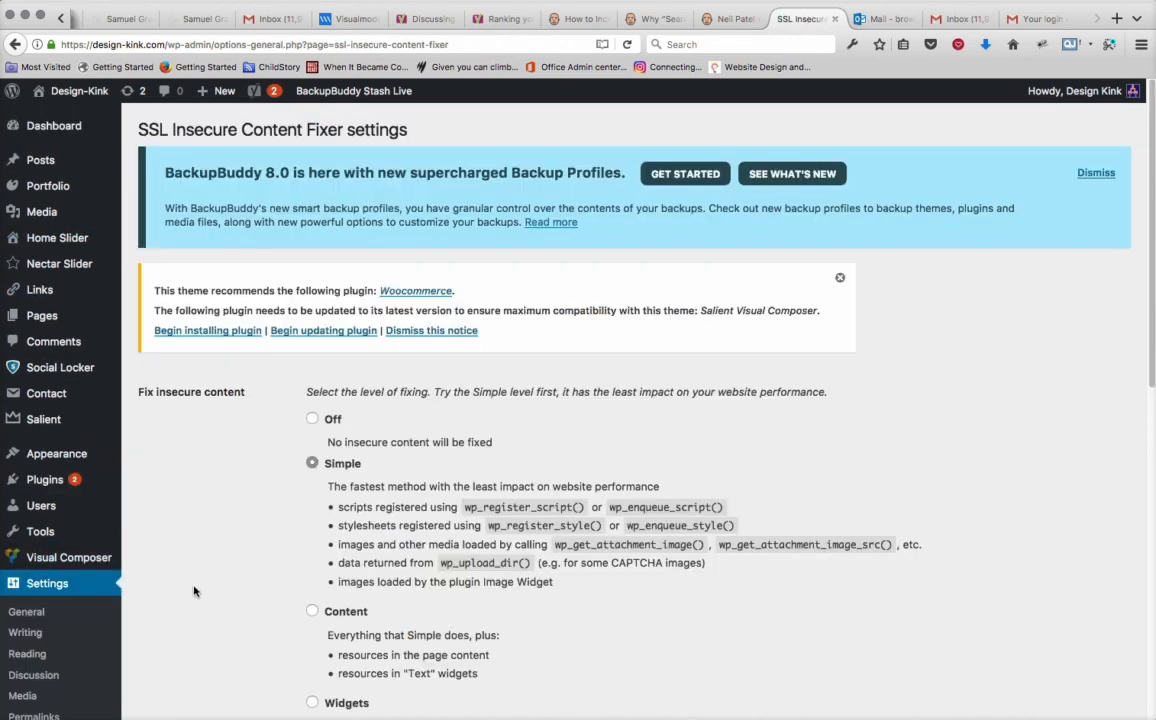
mouse_move(260, 580)
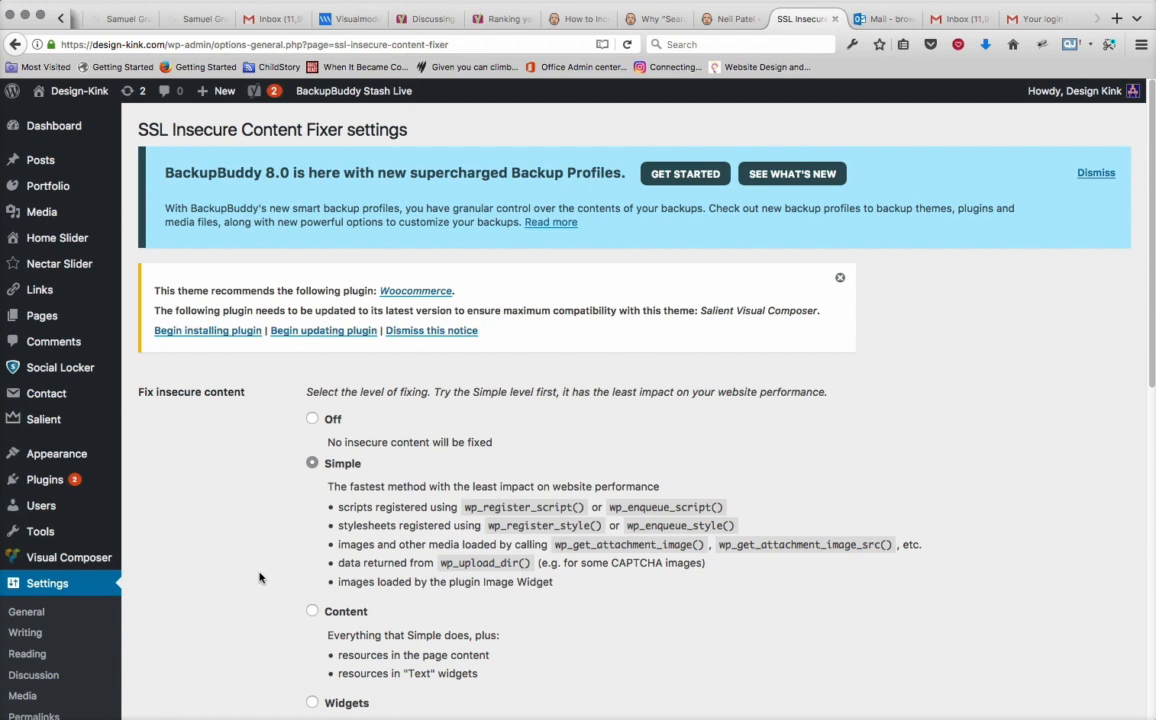
scroll(down, 3)
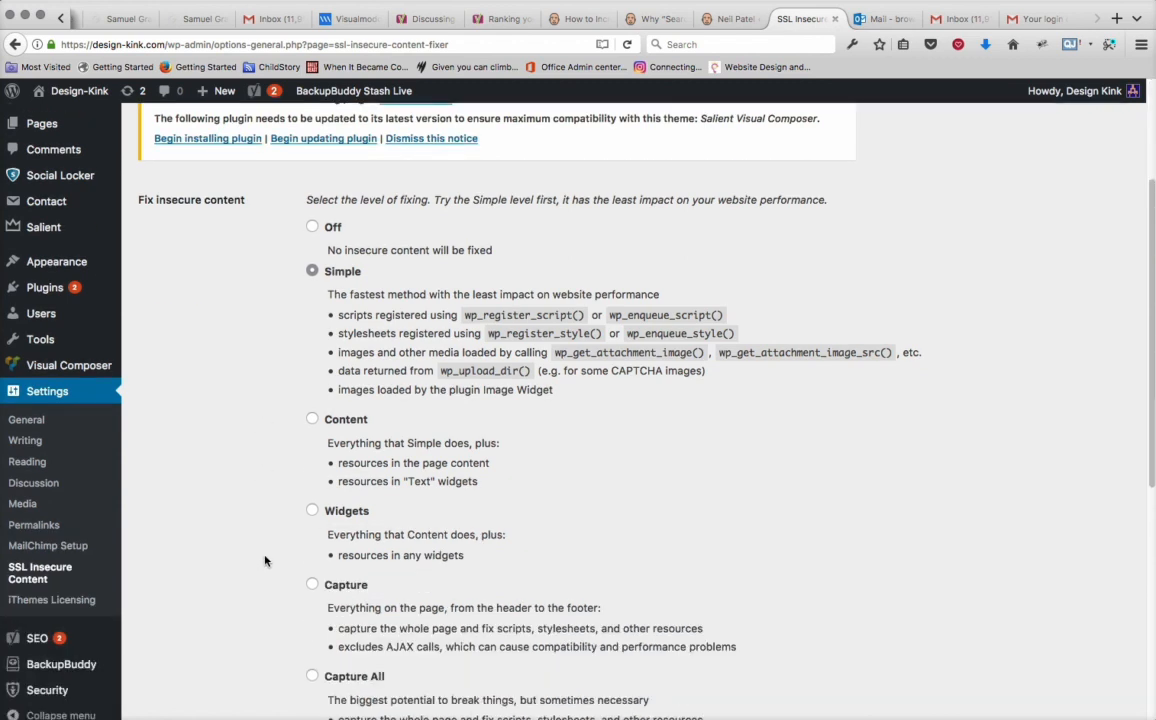
scroll(down, 3)
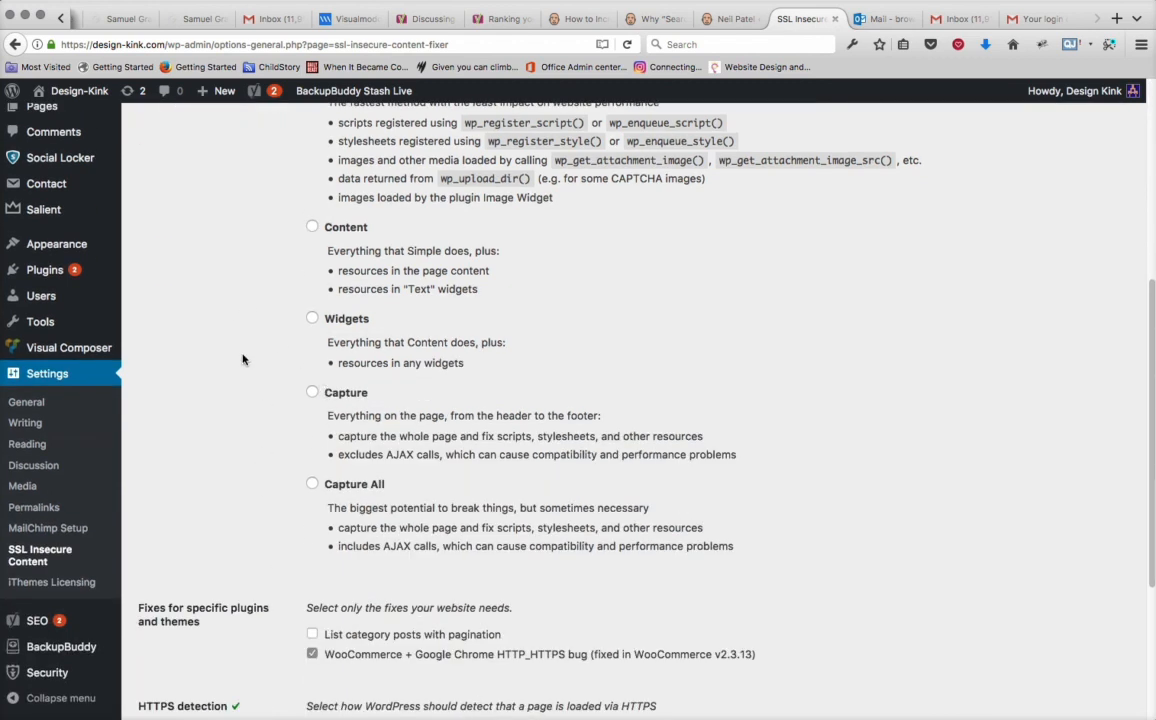
click(312, 391)
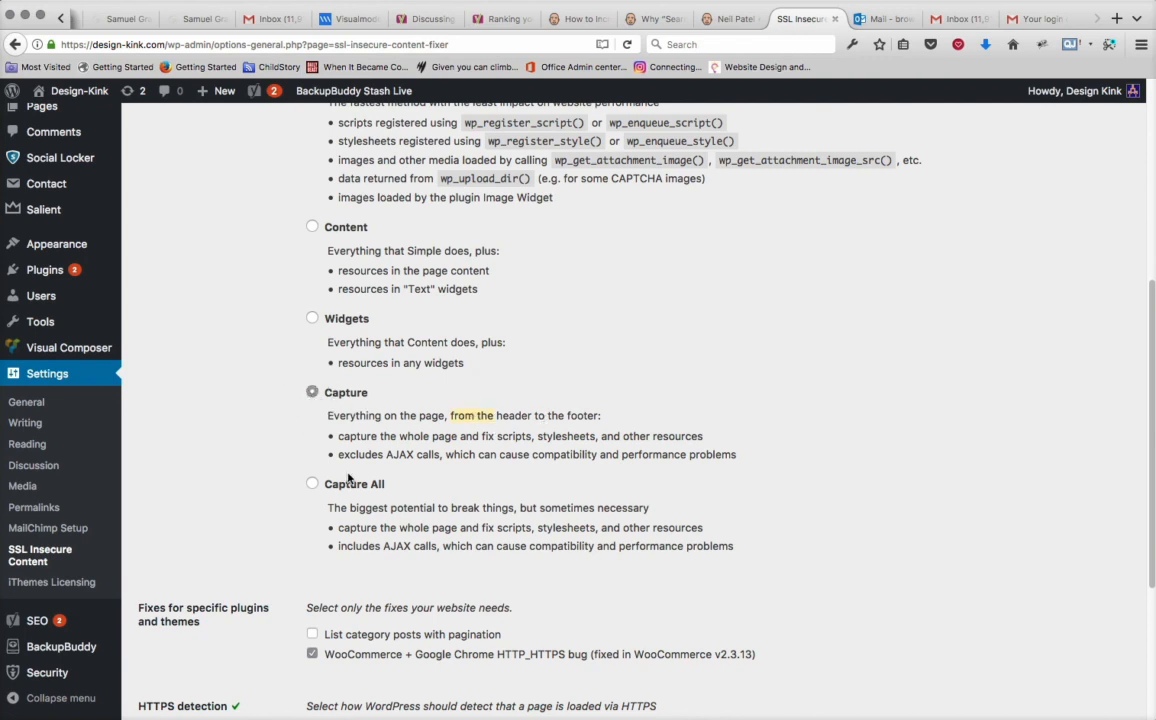
mouse_move(528, 518)
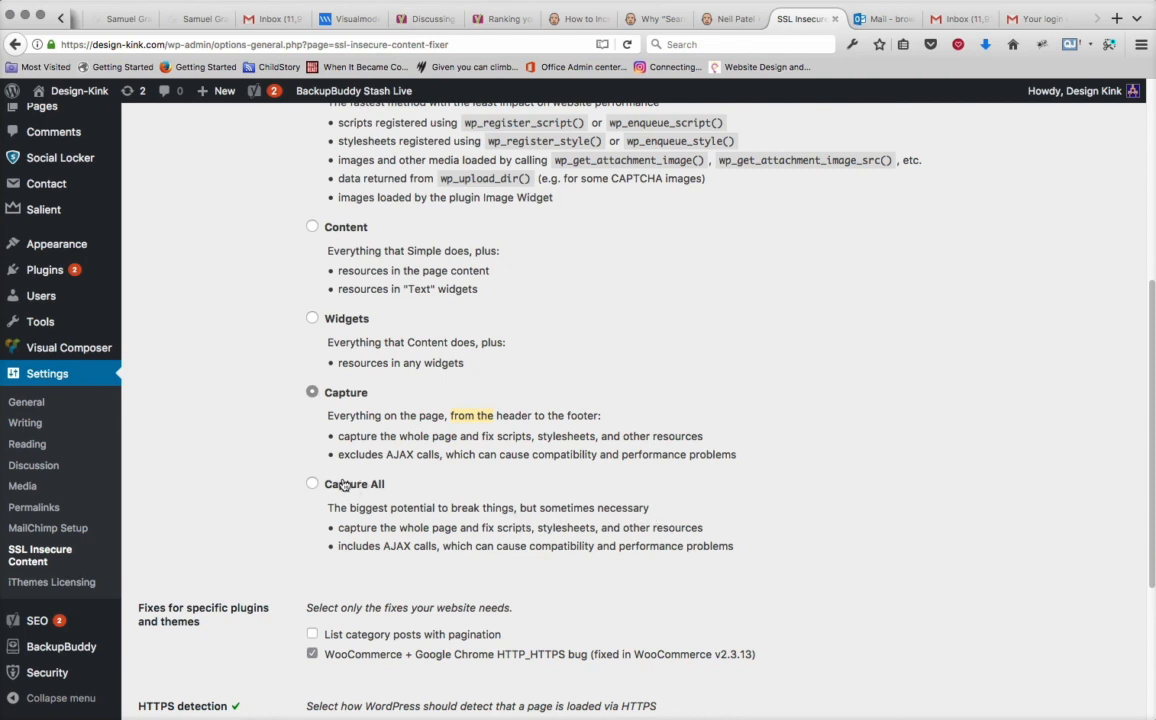
mouse_move(375, 400)
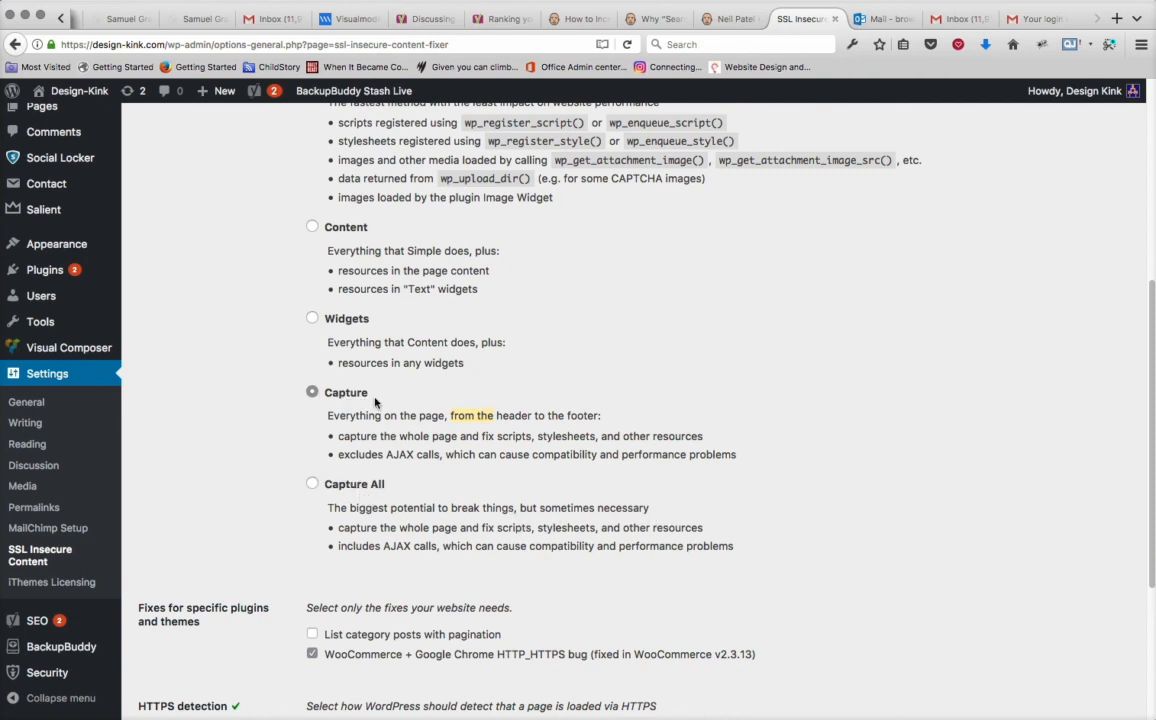
mouse_move(347, 398)
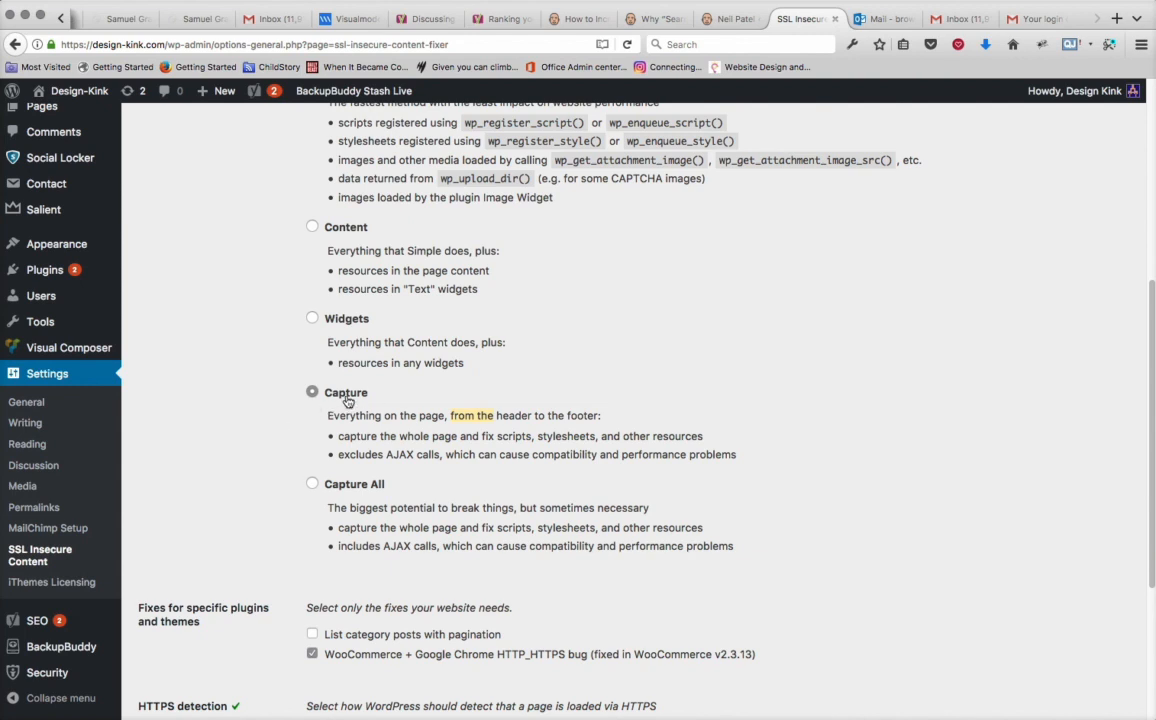
scroll(down, 3)
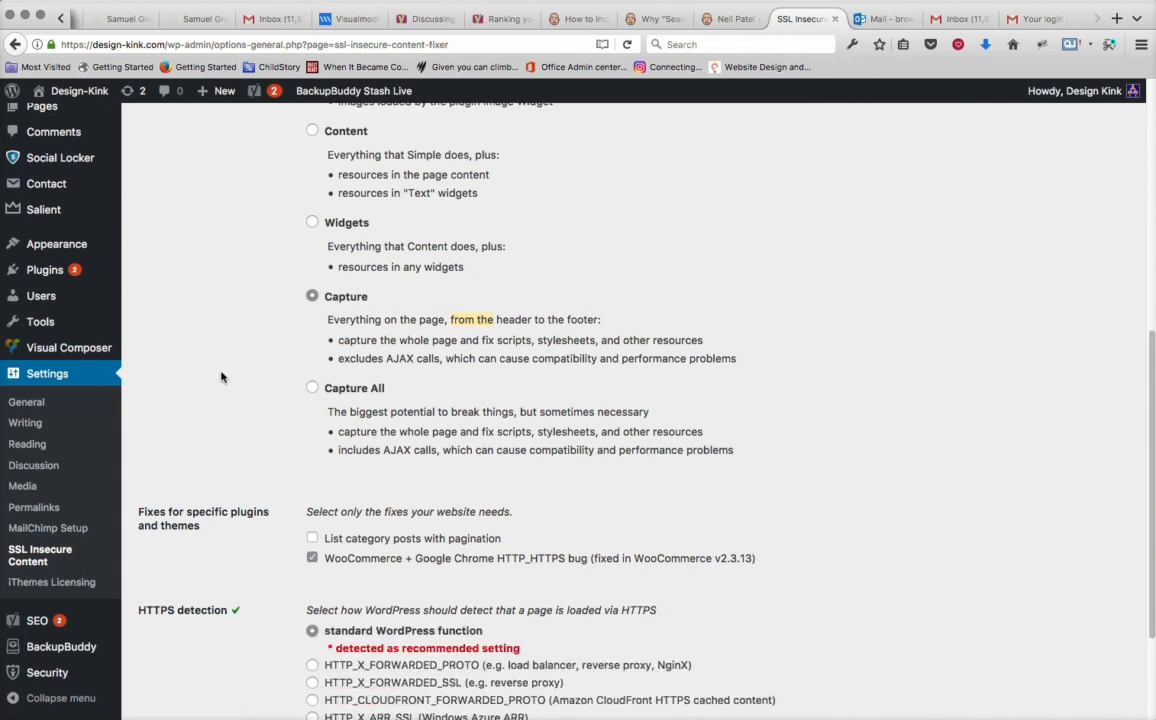
mouse_move(378, 305)
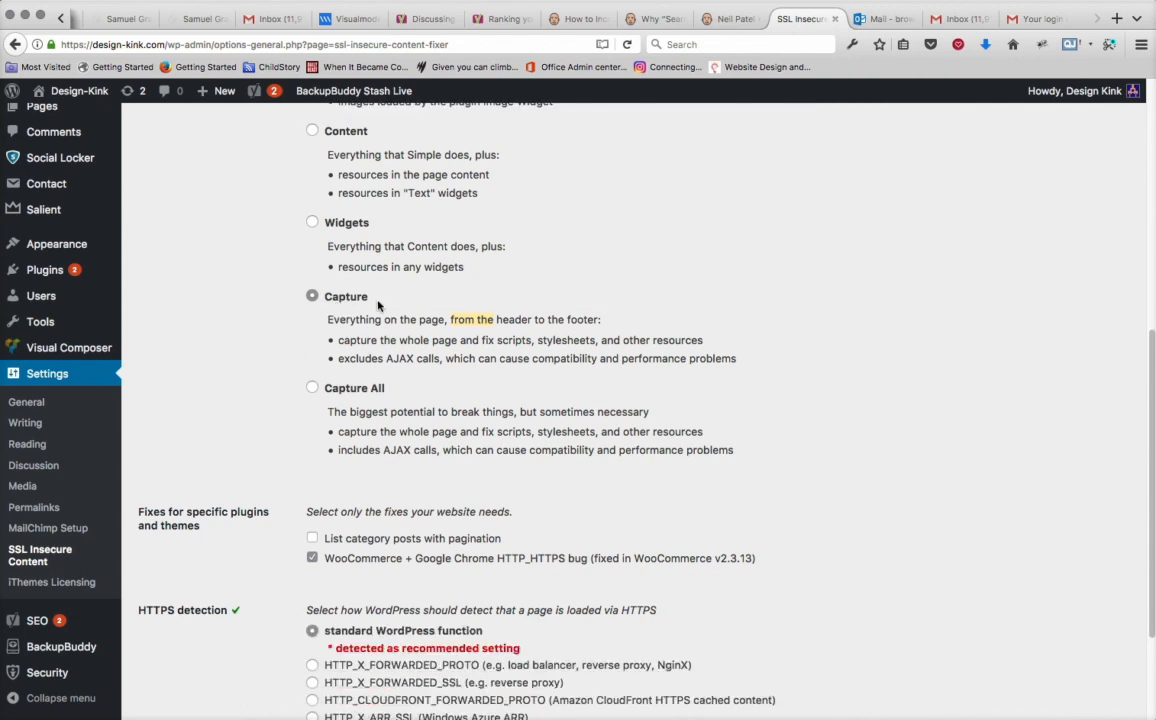
scroll(down, 3)
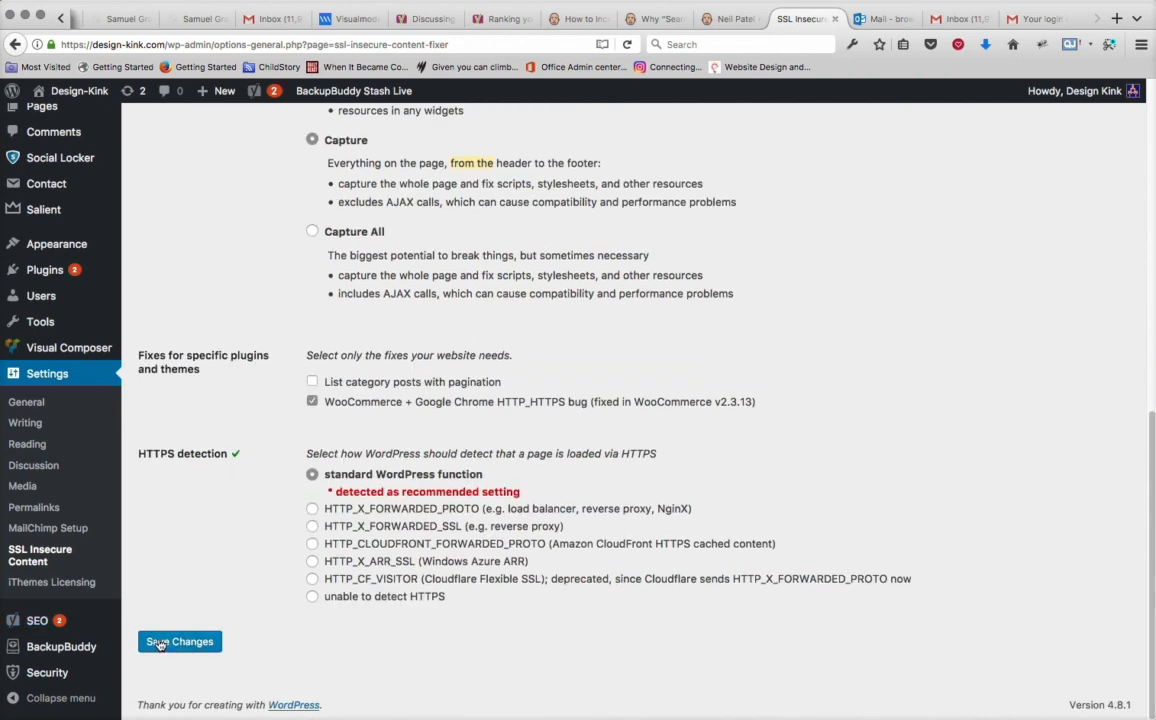
click(179, 641)
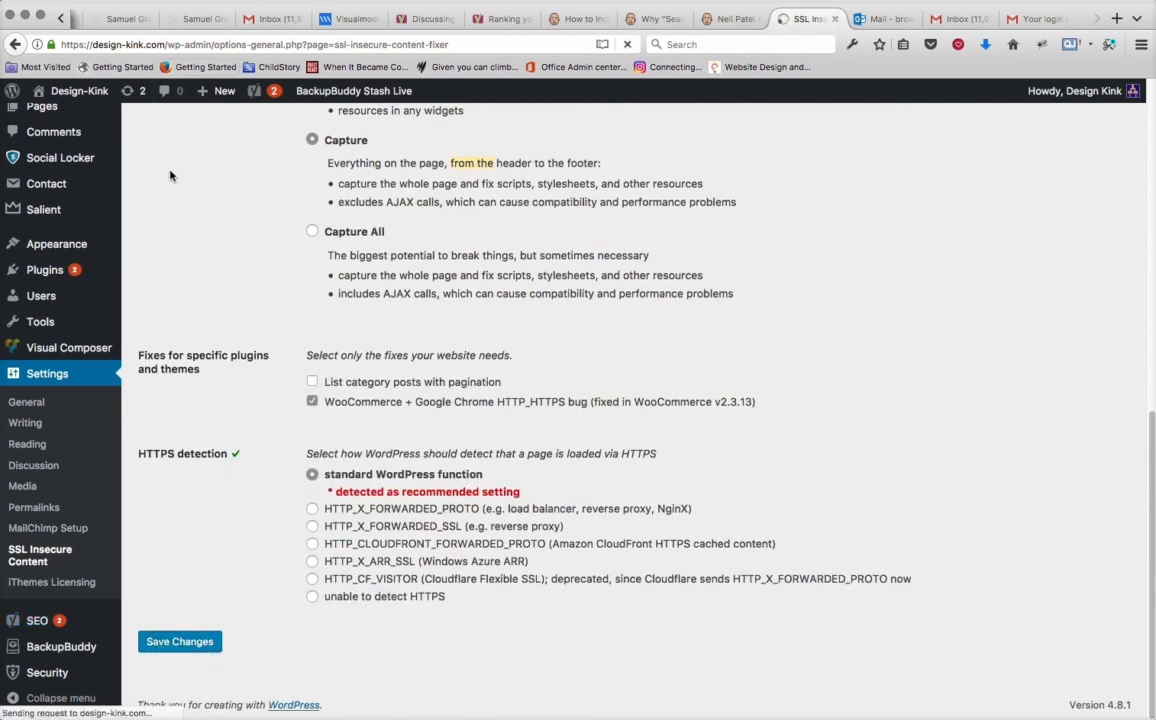
click(731, 18)
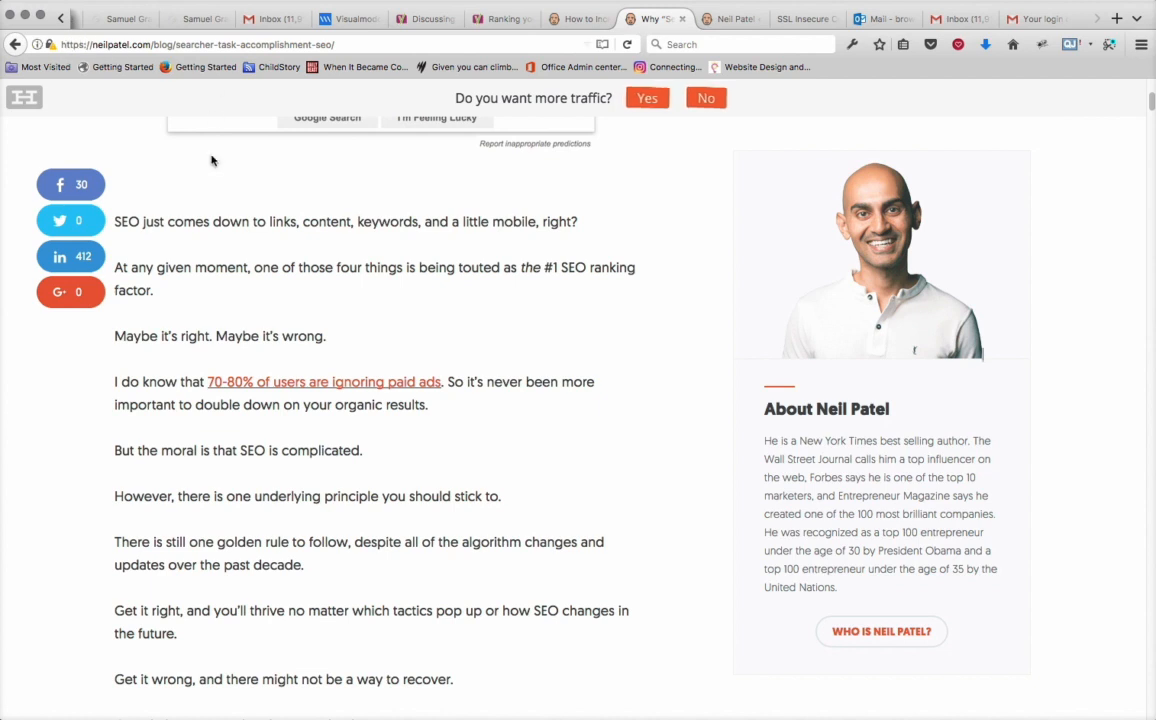
mouse_move(253, 214)
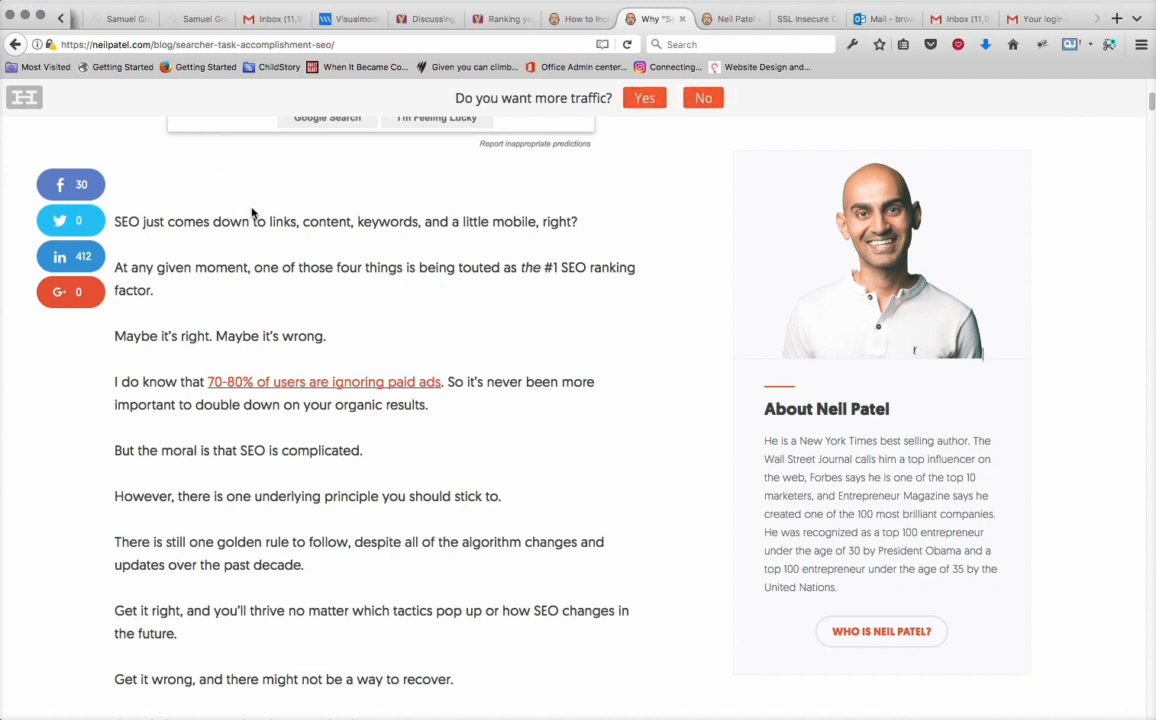
mouse_move(277, 221)
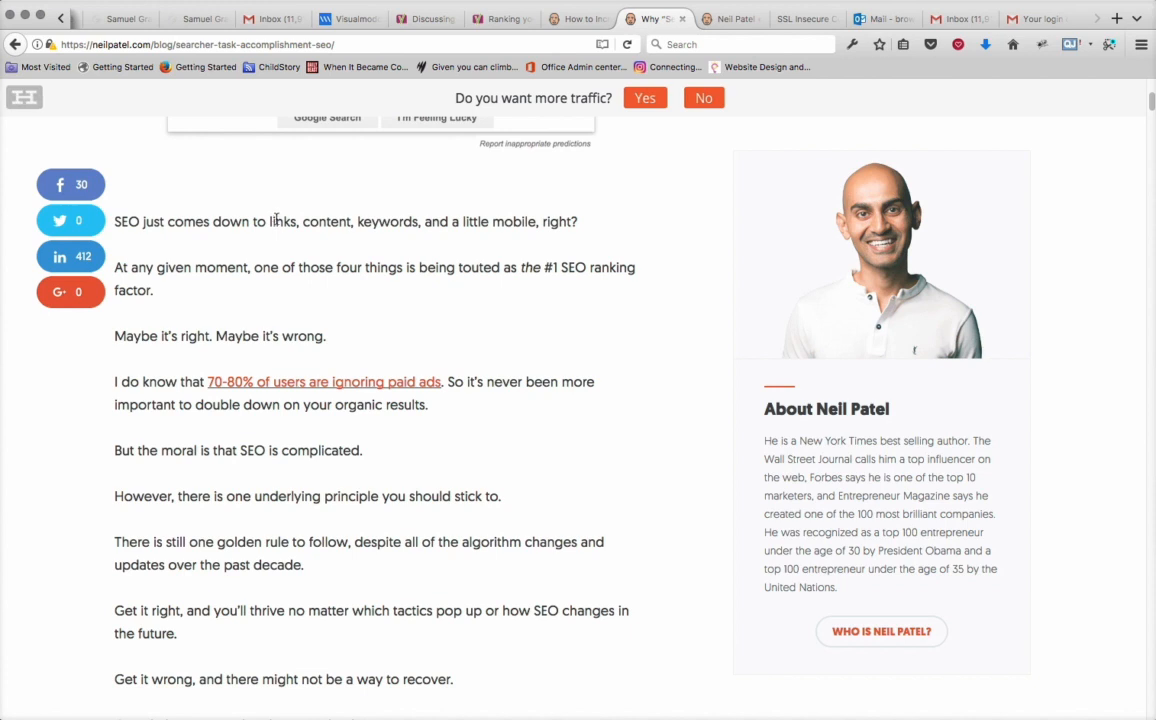
mouse_move(276, 213)
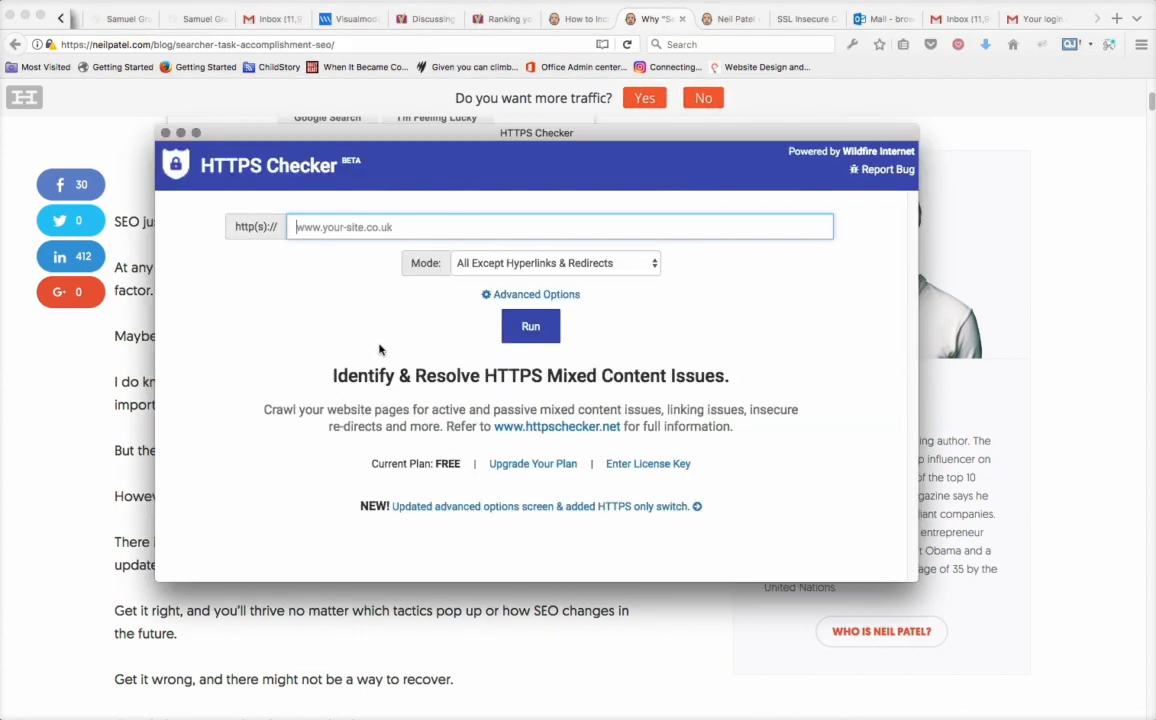
text(https://neilpatel.com)
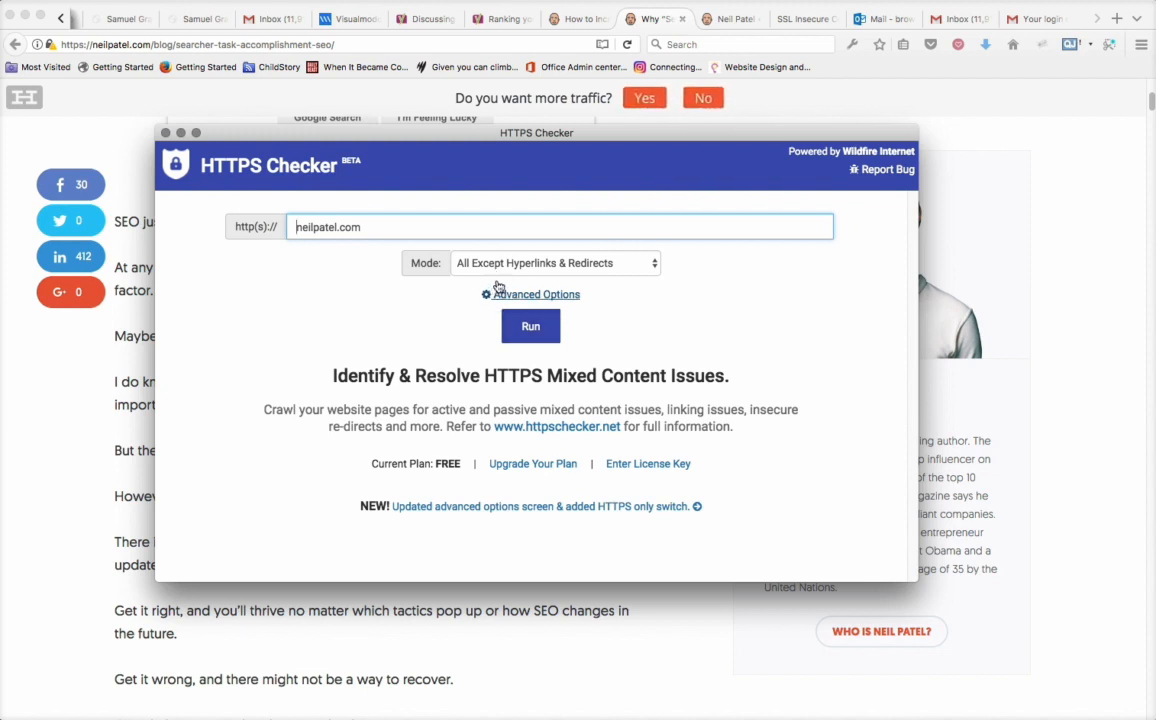
click(530, 326)
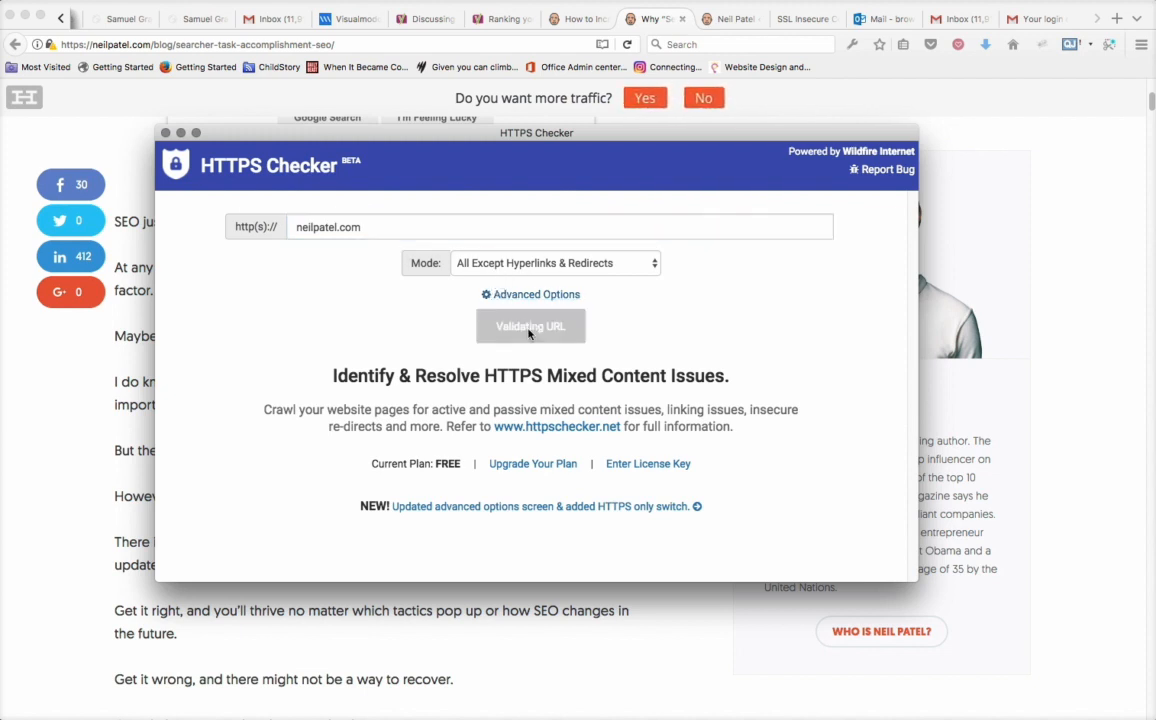
click(530, 326)
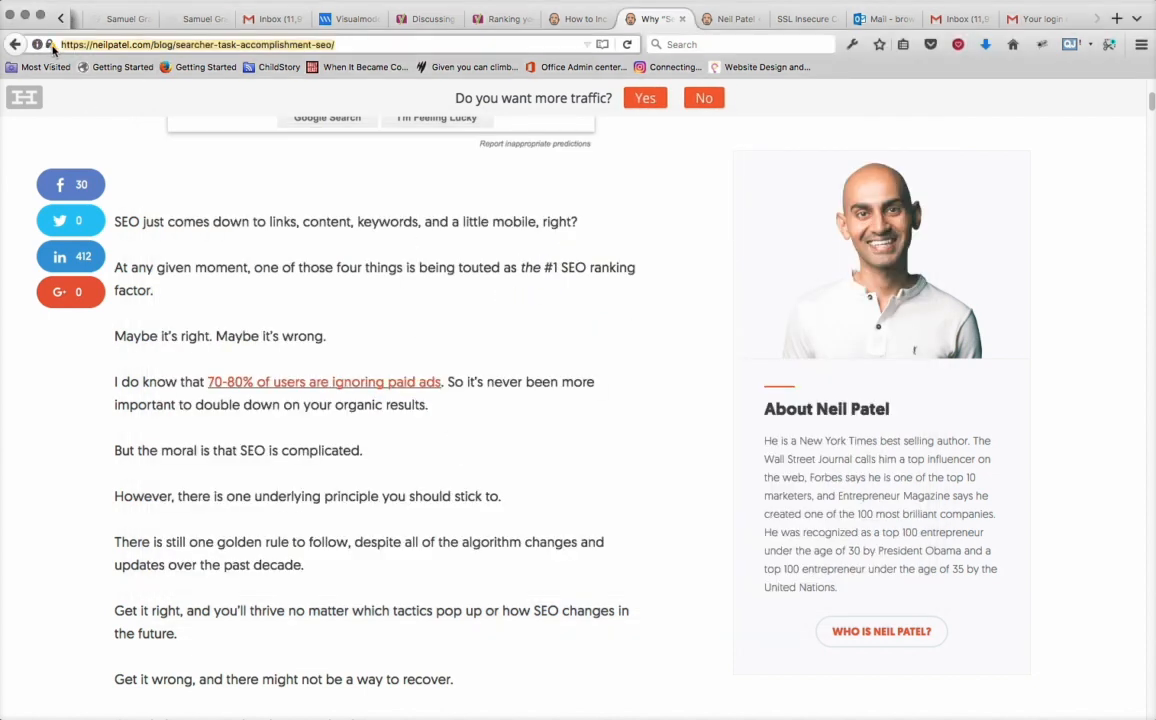
View neilpatel.com's connection security details reporting the page as not secure.
click(48, 44)
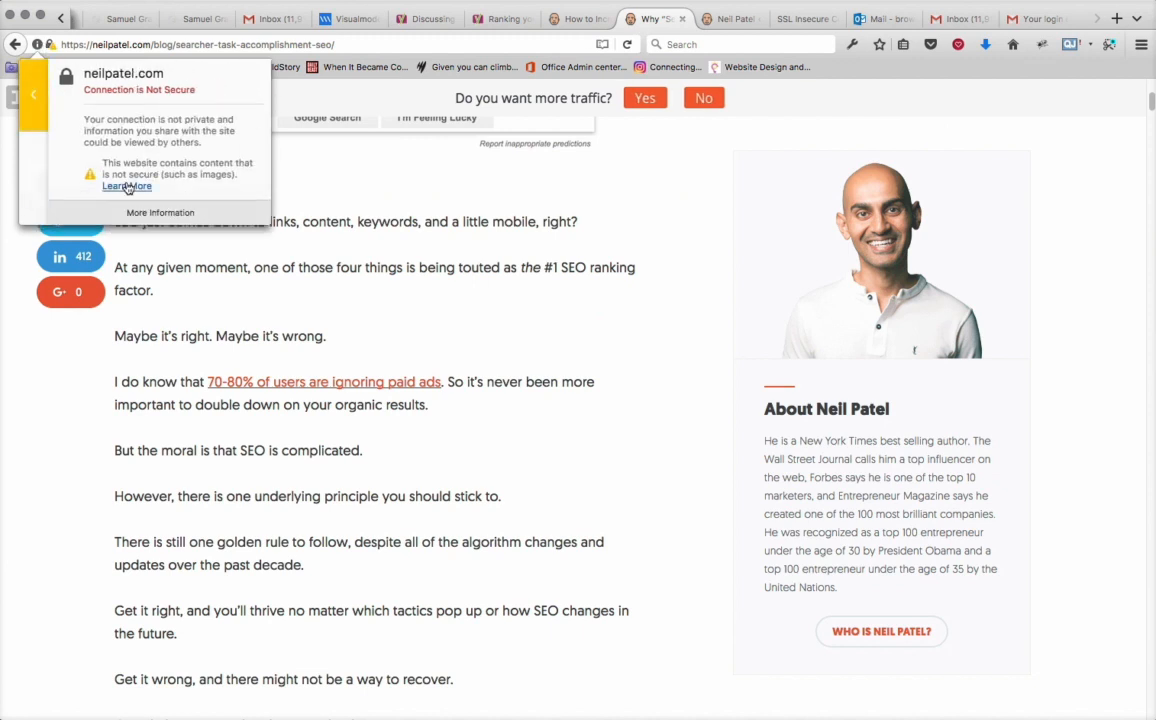
mouse_move(145, 196)
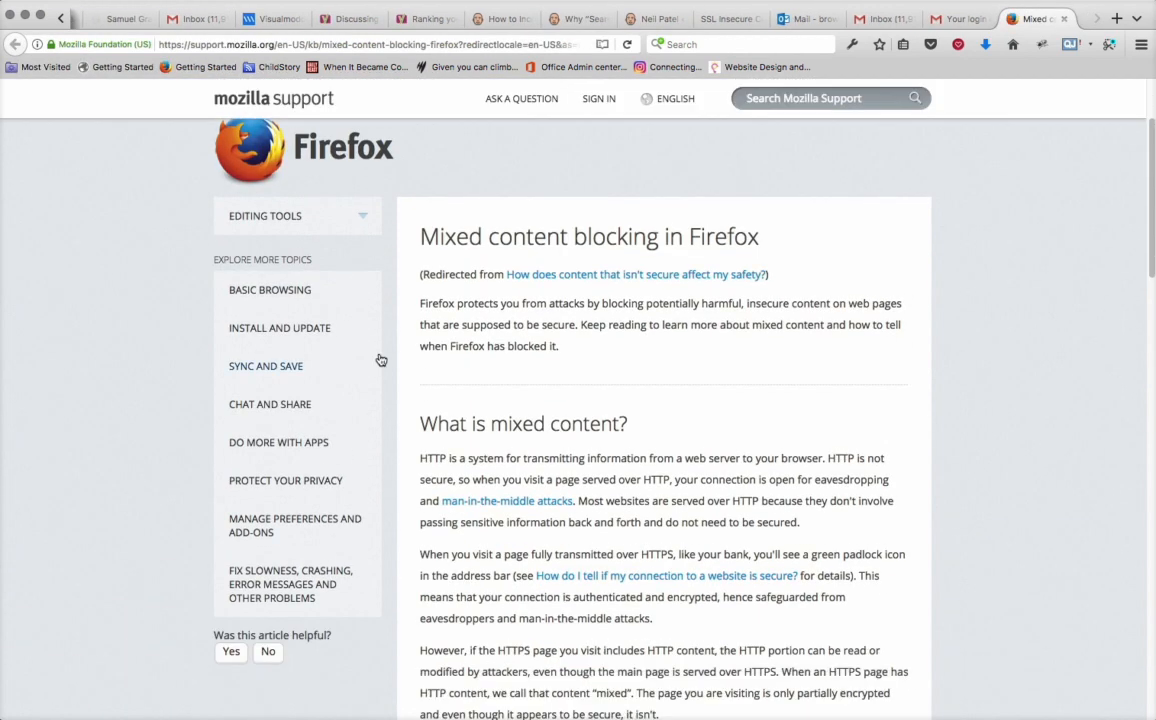
Read Mozilla's mixed content blocking article and follow its 'how to fix a website with mixed content' link.
scroll(down, 3)
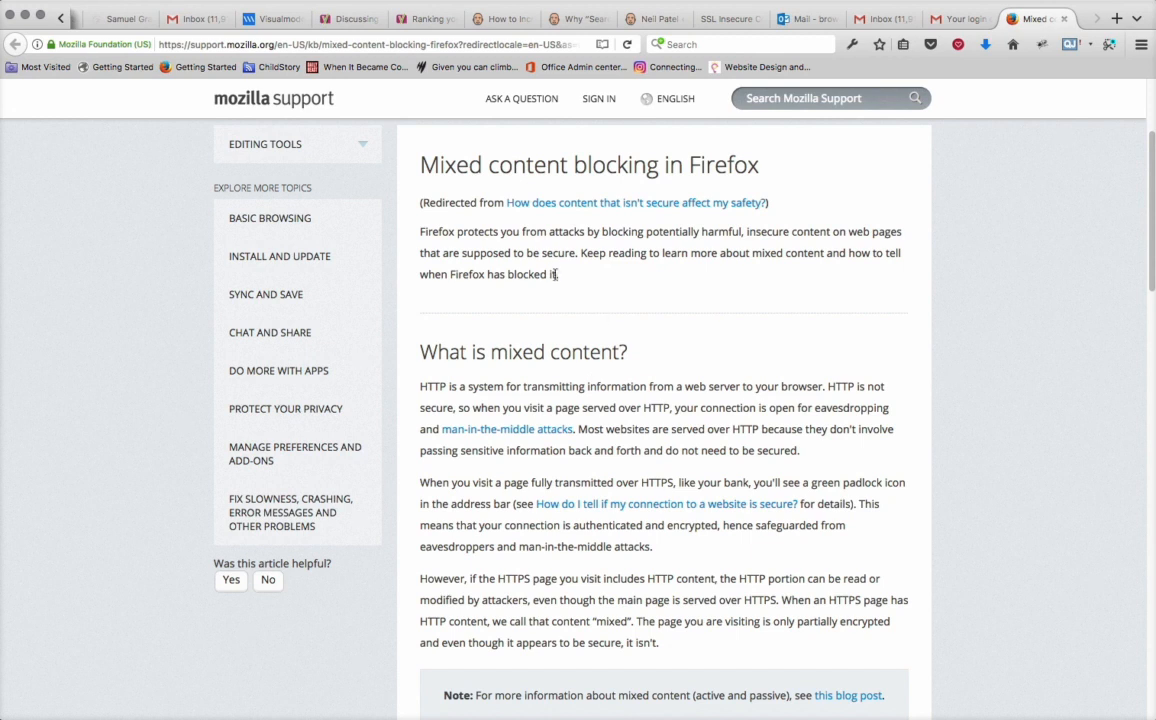
scroll(down, 3)
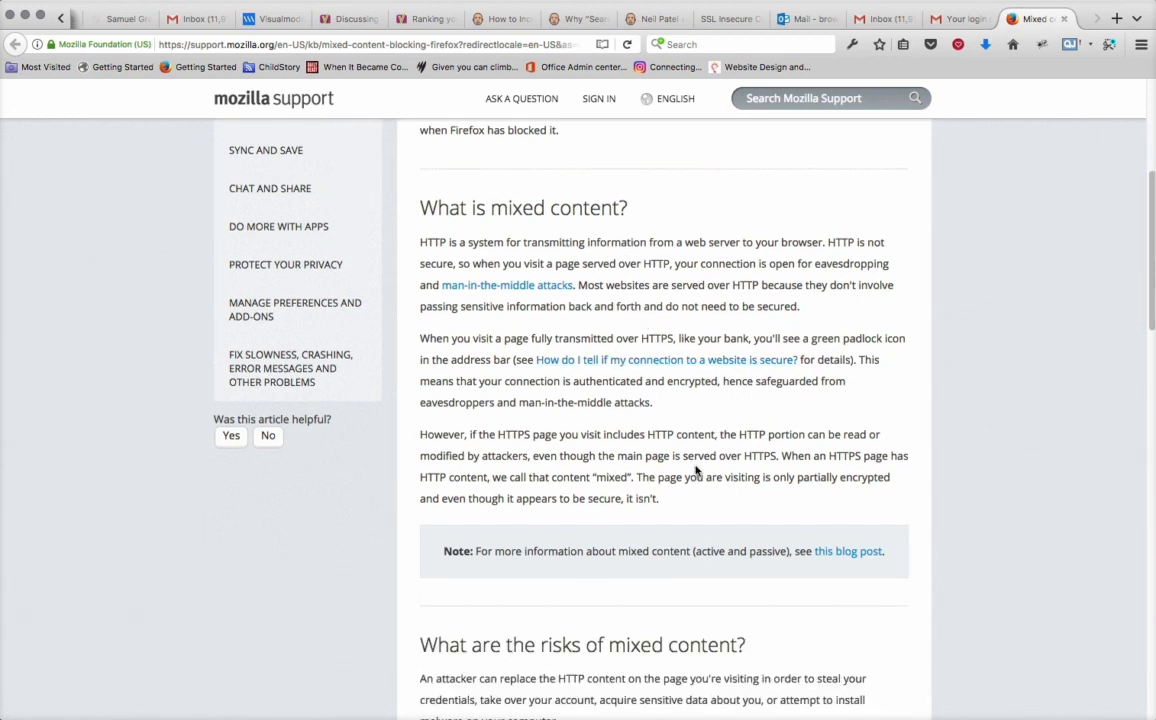
scroll(down, 3)
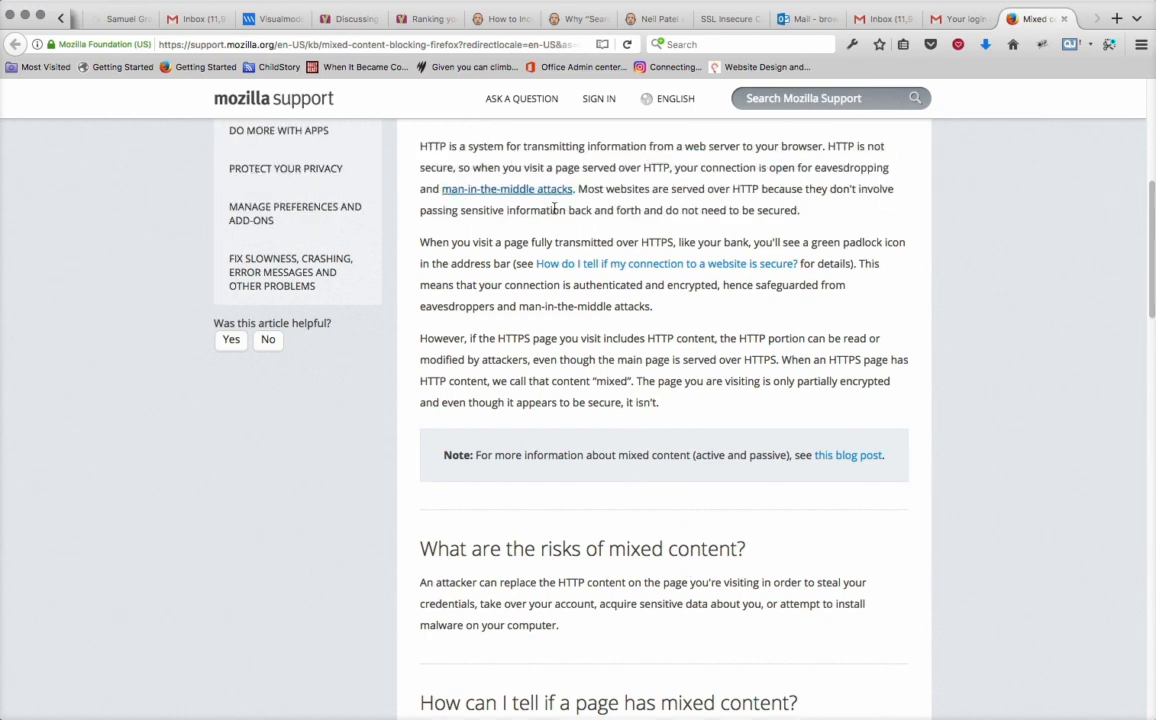
scroll(down, 3)
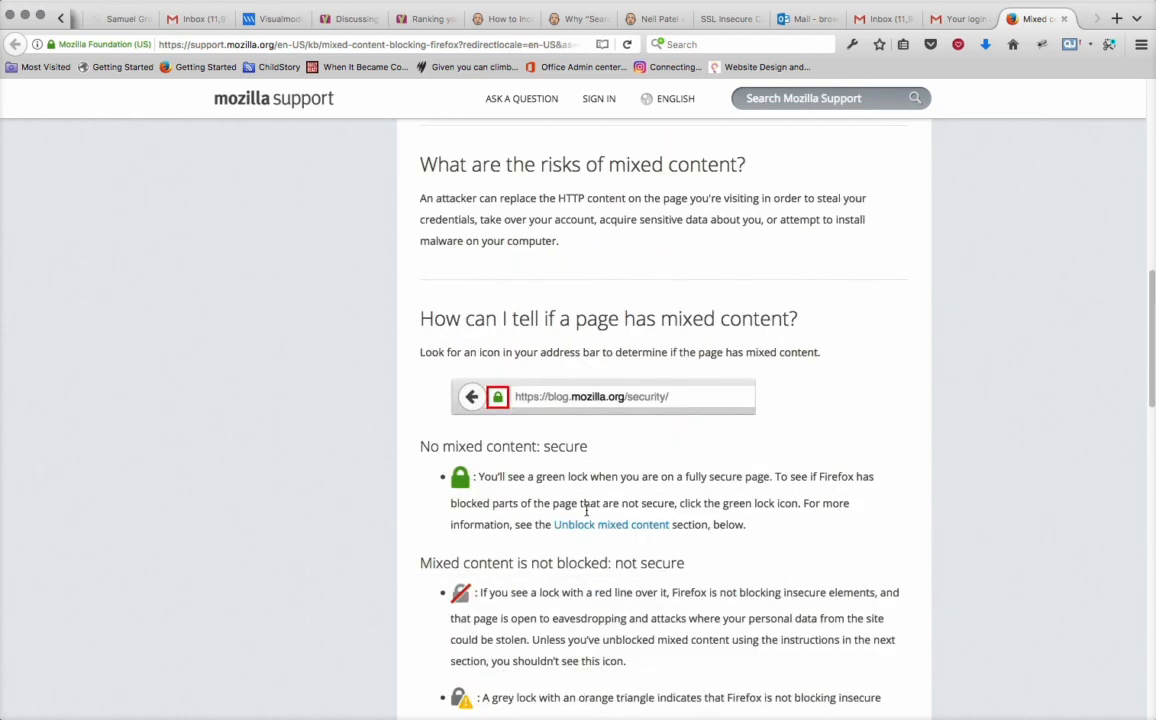
scroll(down, 3)
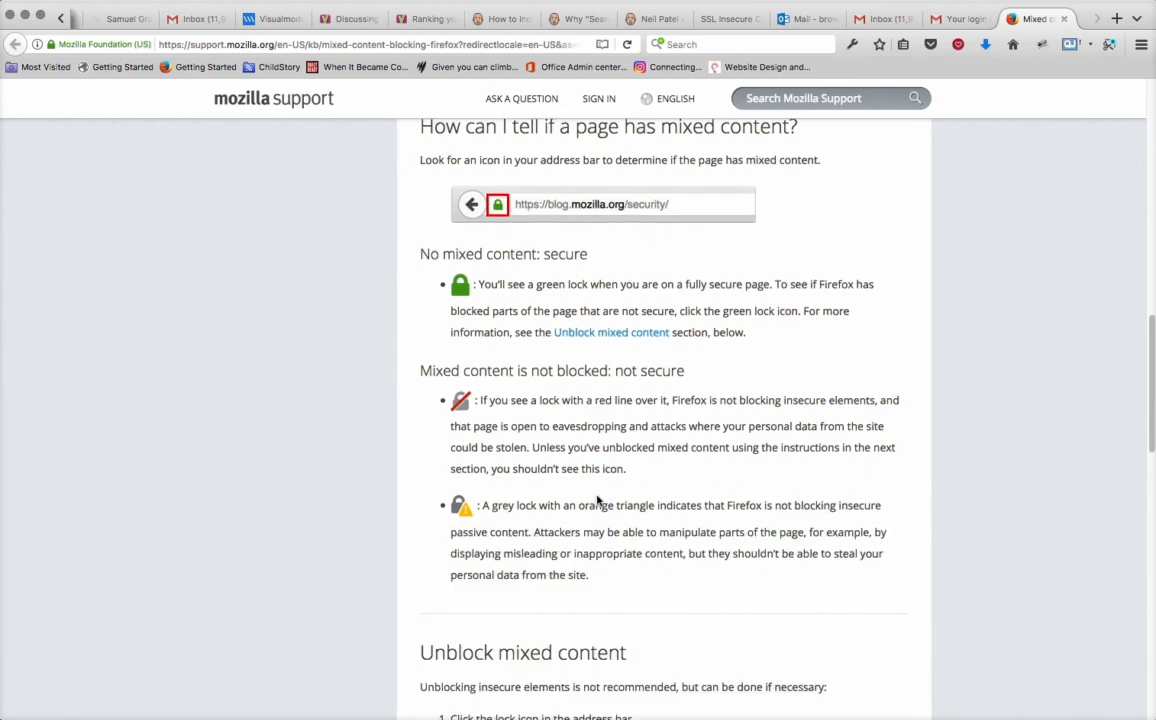
scroll(down, 3)
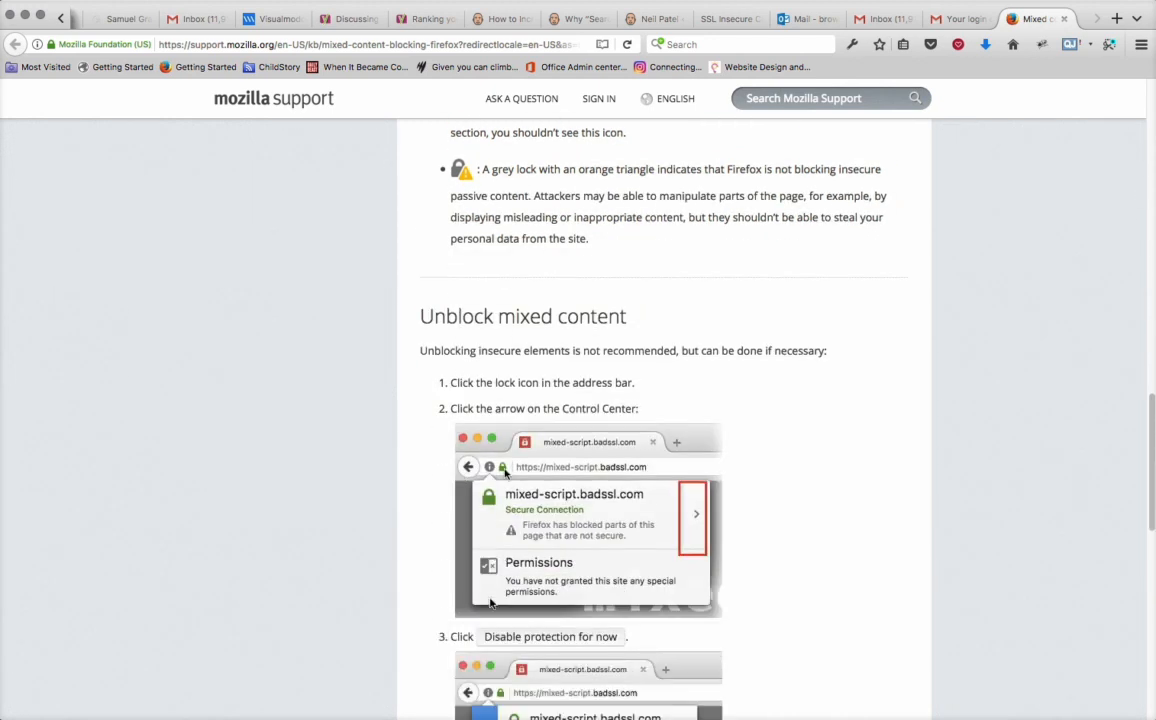
scroll(down, 3)
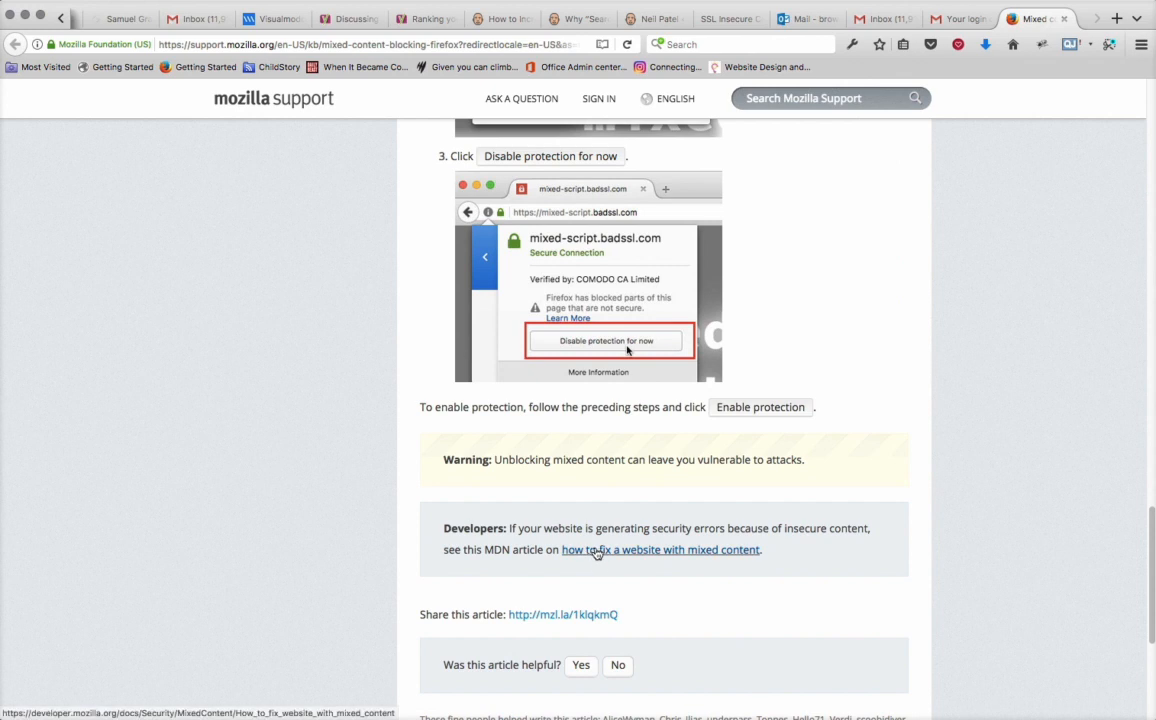
click(660, 549)
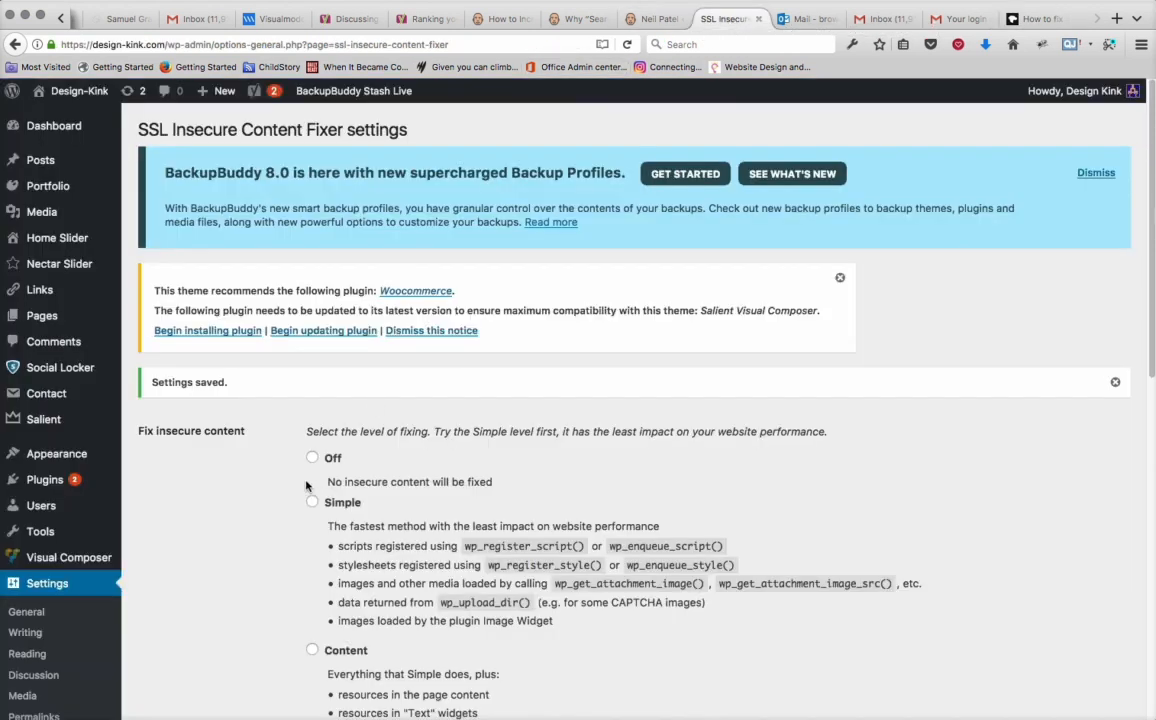
mouse_move(44, 479)
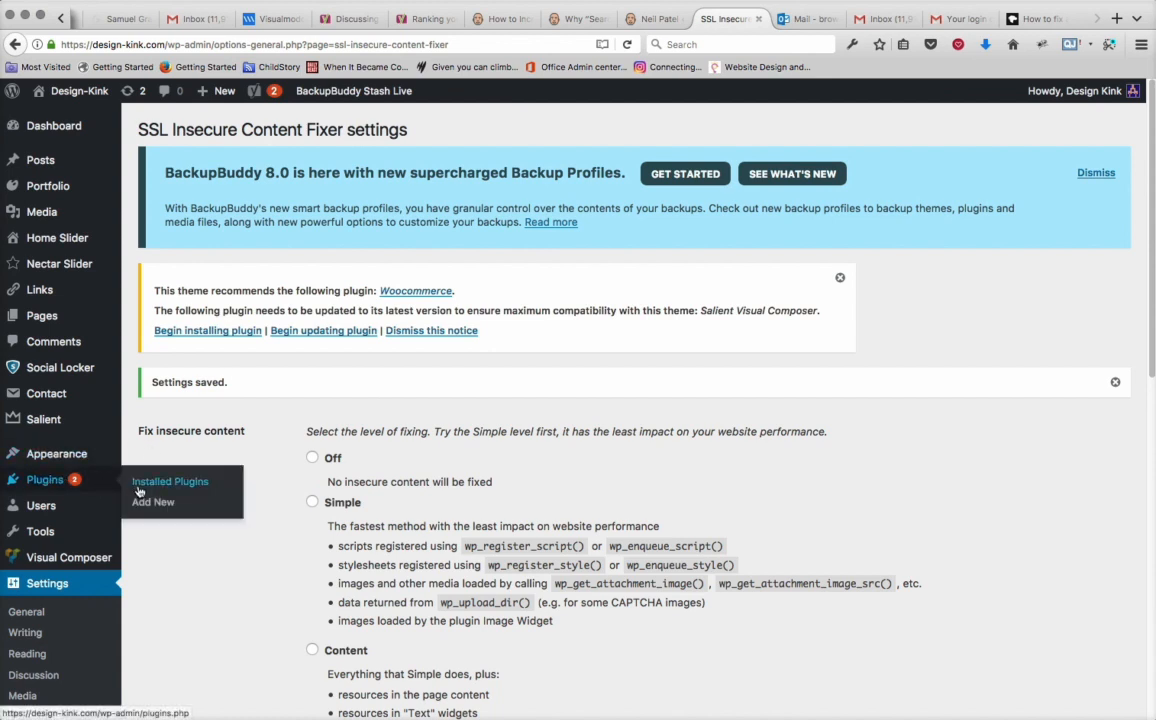
Confirm SSL Insecure Content Fixer is still set to Capture, then visit the design-kink.com homepage.
click(170, 481)
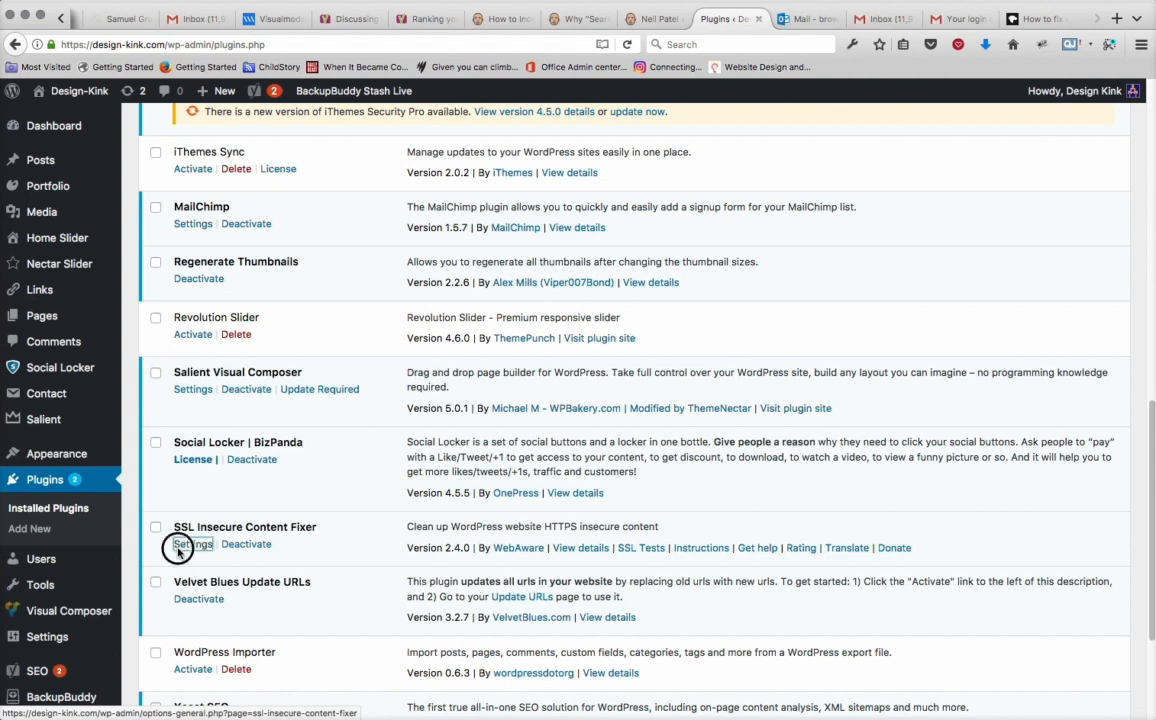
click(191, 543)
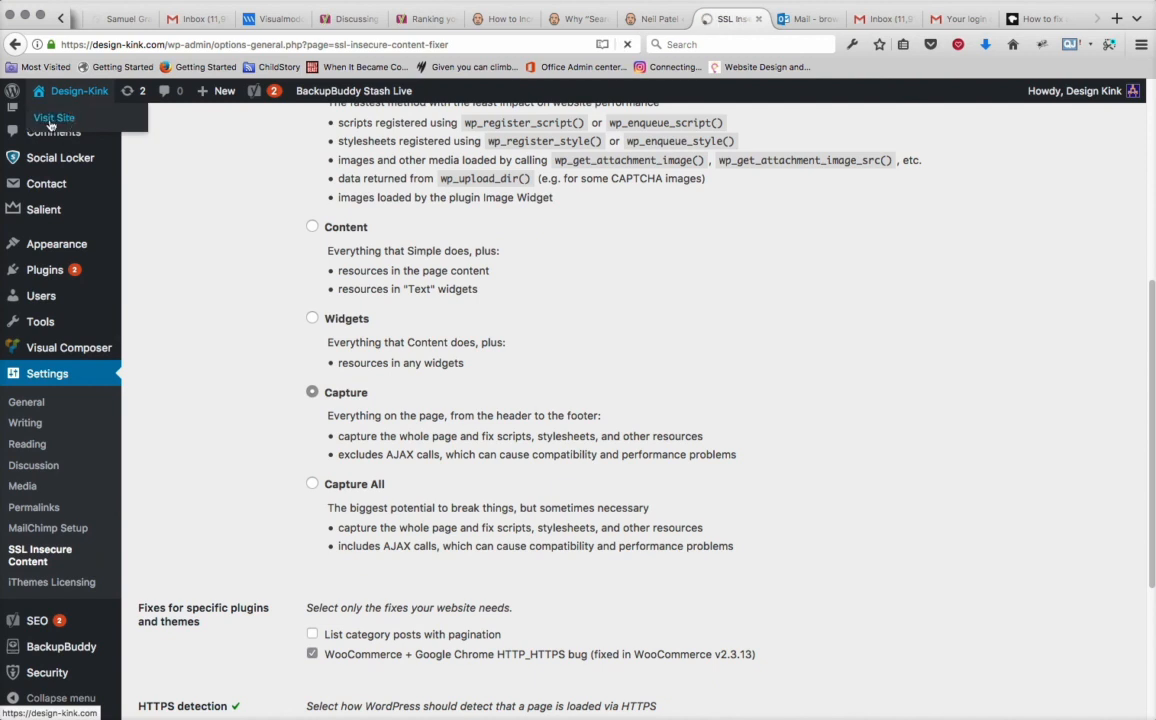
click(54, 118)
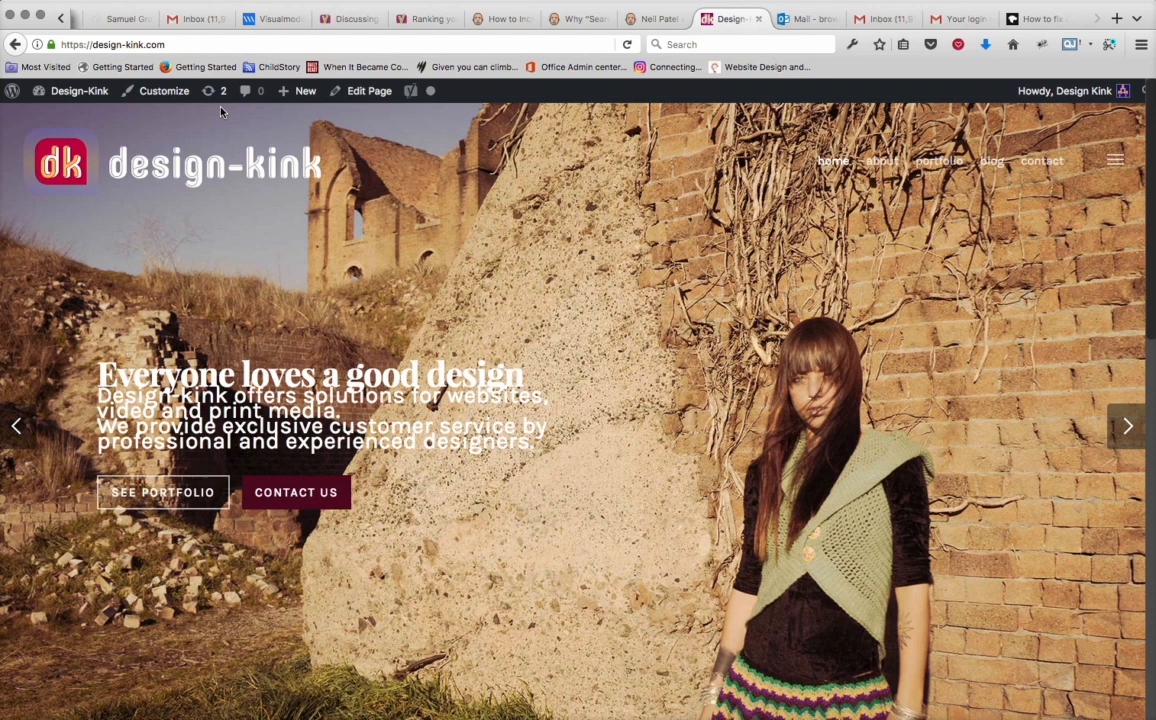
mouse_move(342, 158)
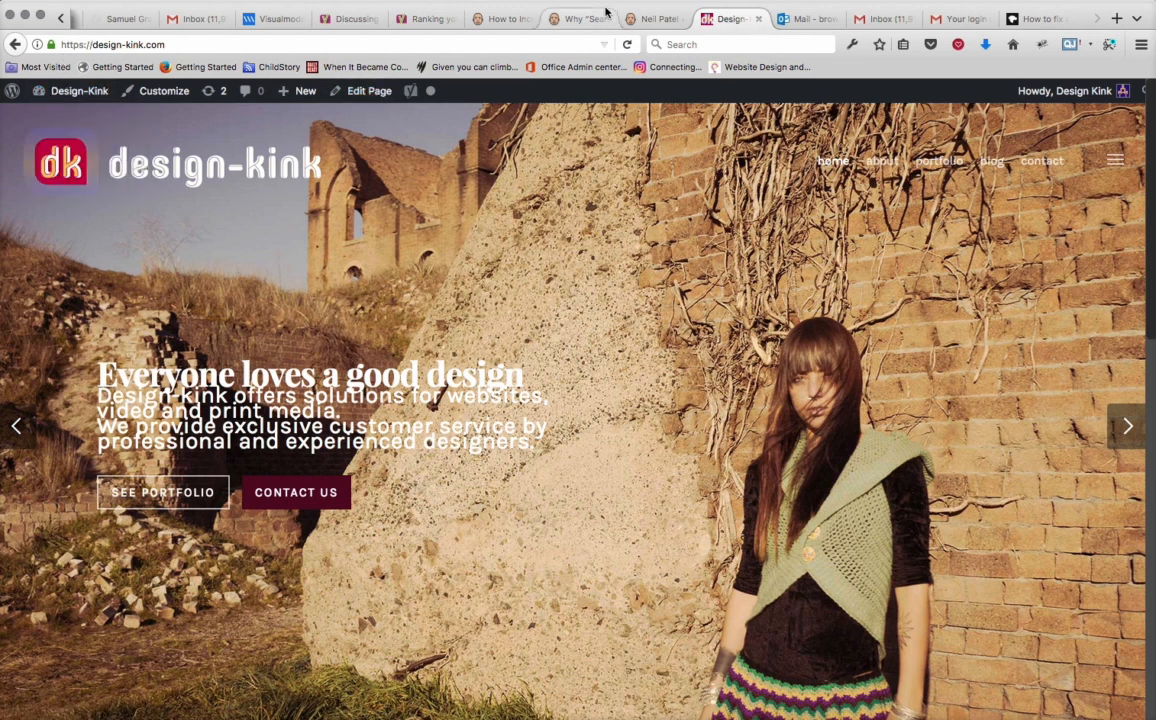
Switch to the Neil Patel tab to show the neilpatel.com WordPress login page.
click(655, 18)
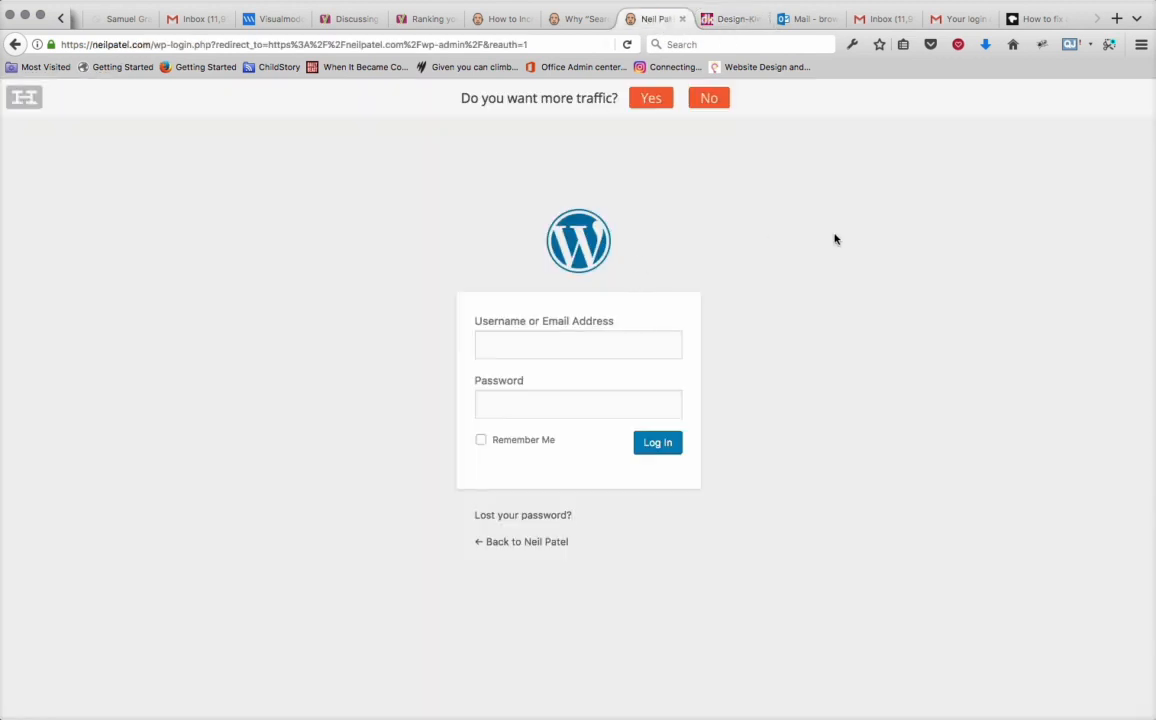